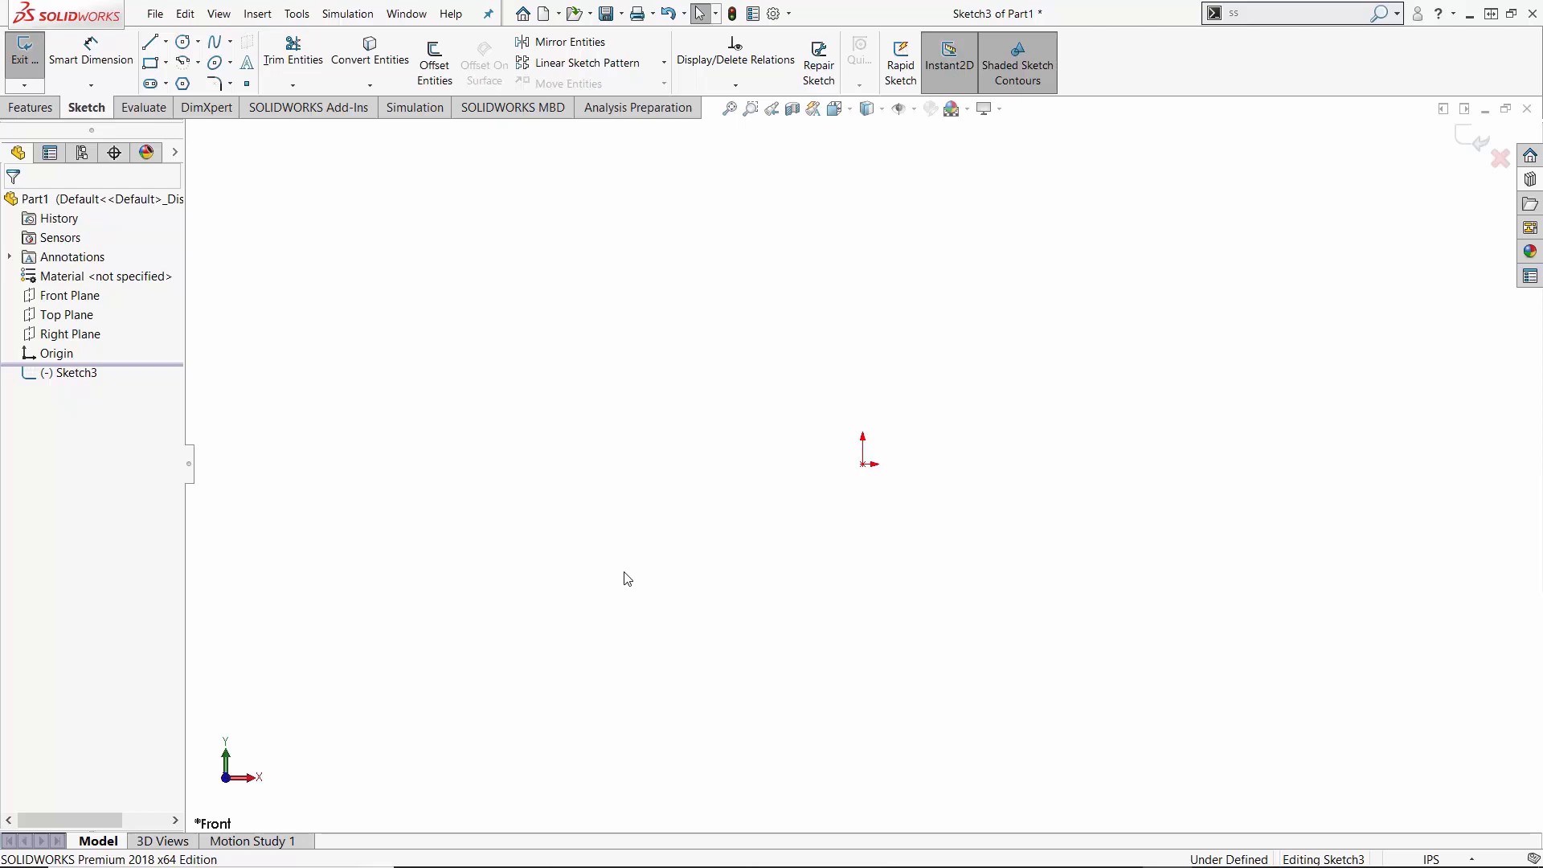
{"action": "mouse_move", "coordinate": [593, 440]}
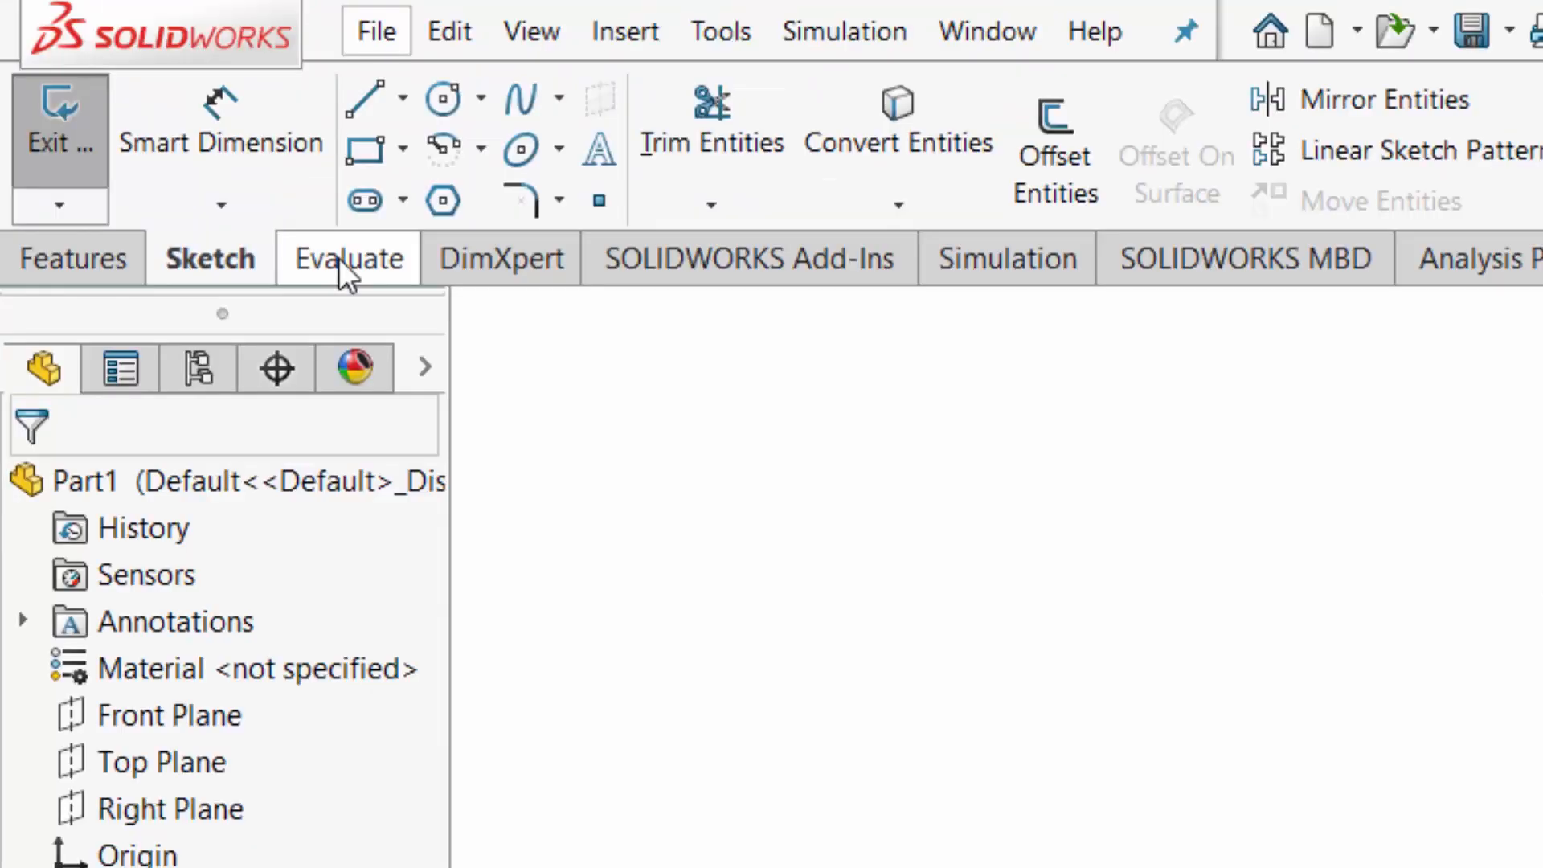
{"action": "mouse_move", "coordinate": [501, 258]}
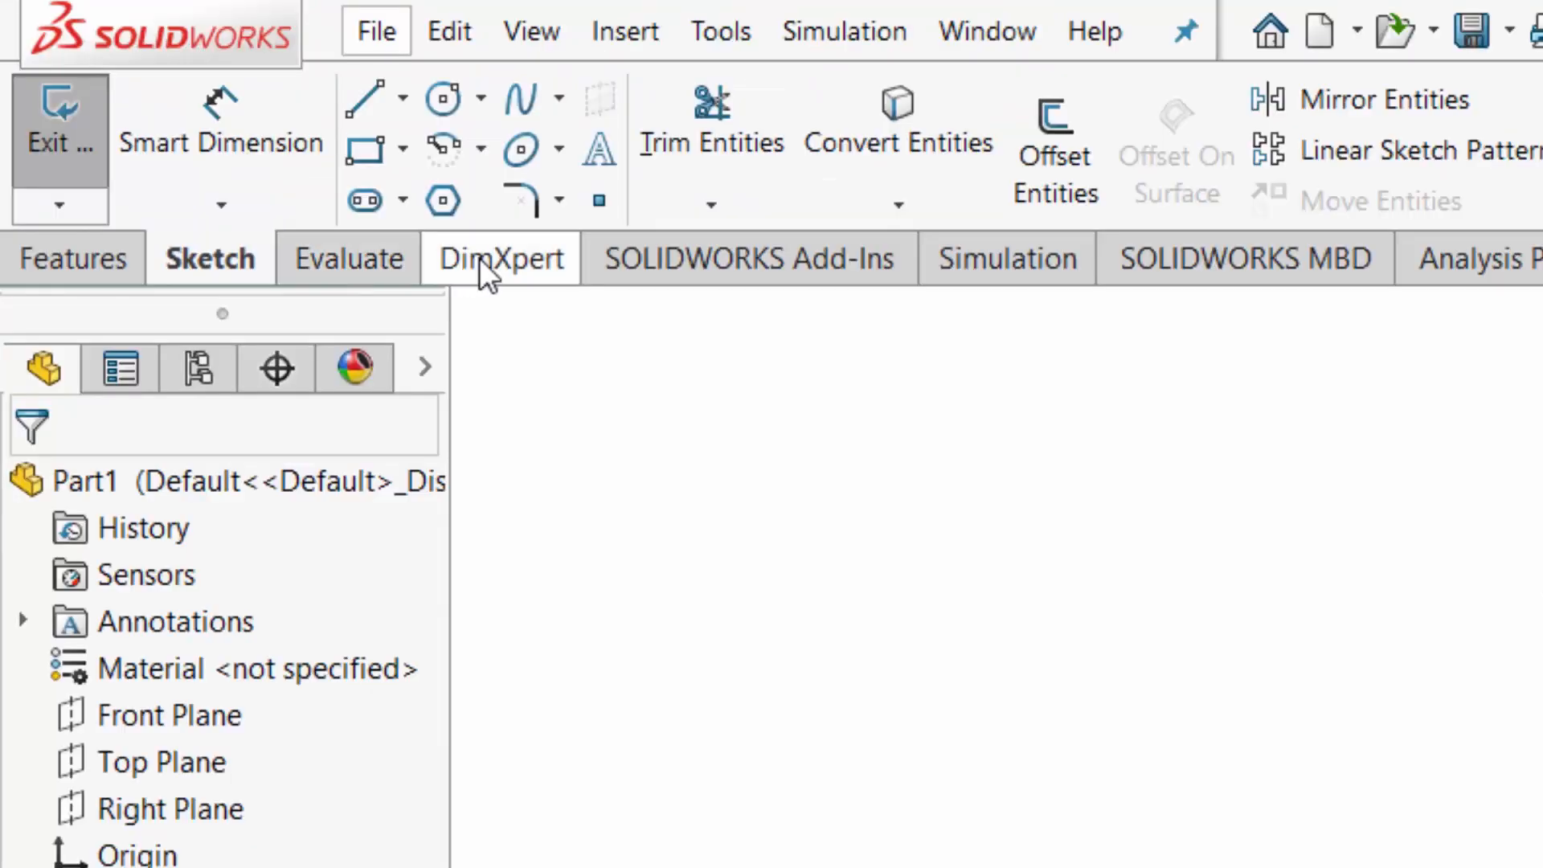
{"action": "mouse_move", "coordinate": [285, 286]}
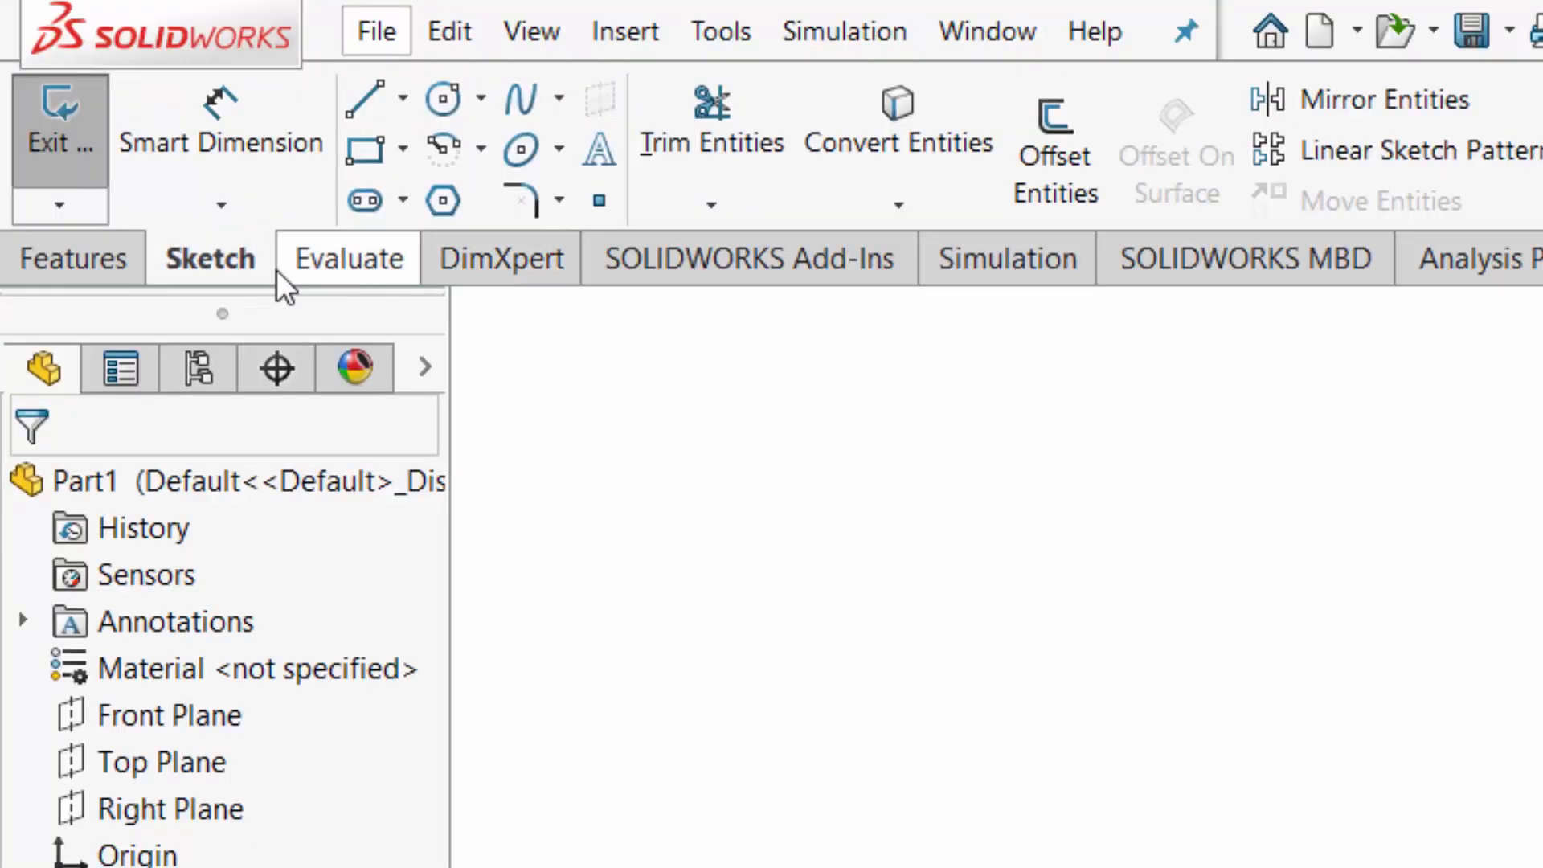
{"action": "mouse_move", "coordinate": [497, 280]}
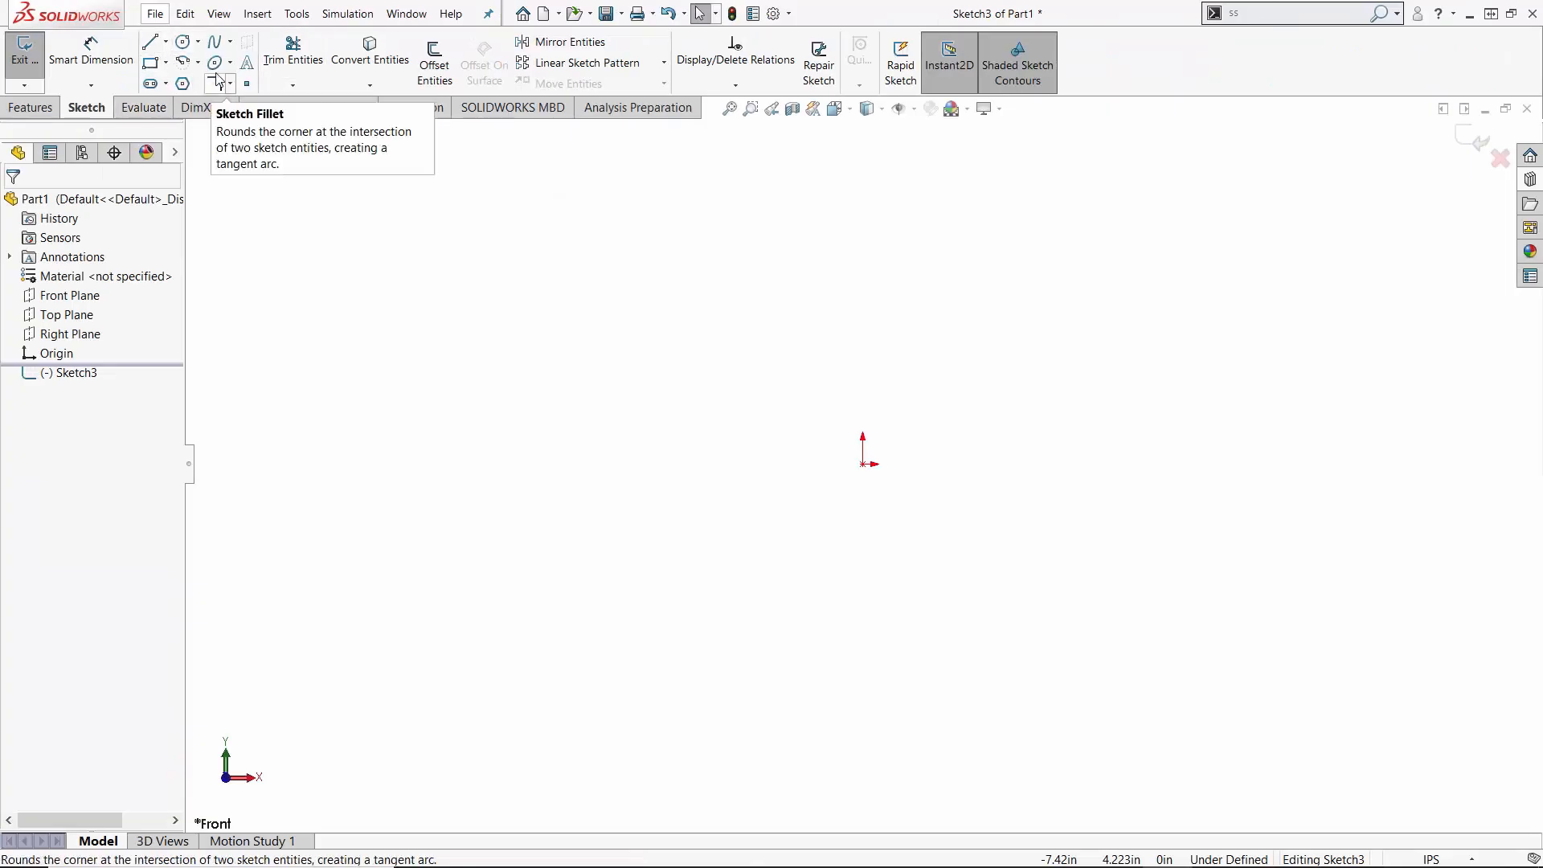
{"action": "mouse_move", "coordinate": [858, 485]}
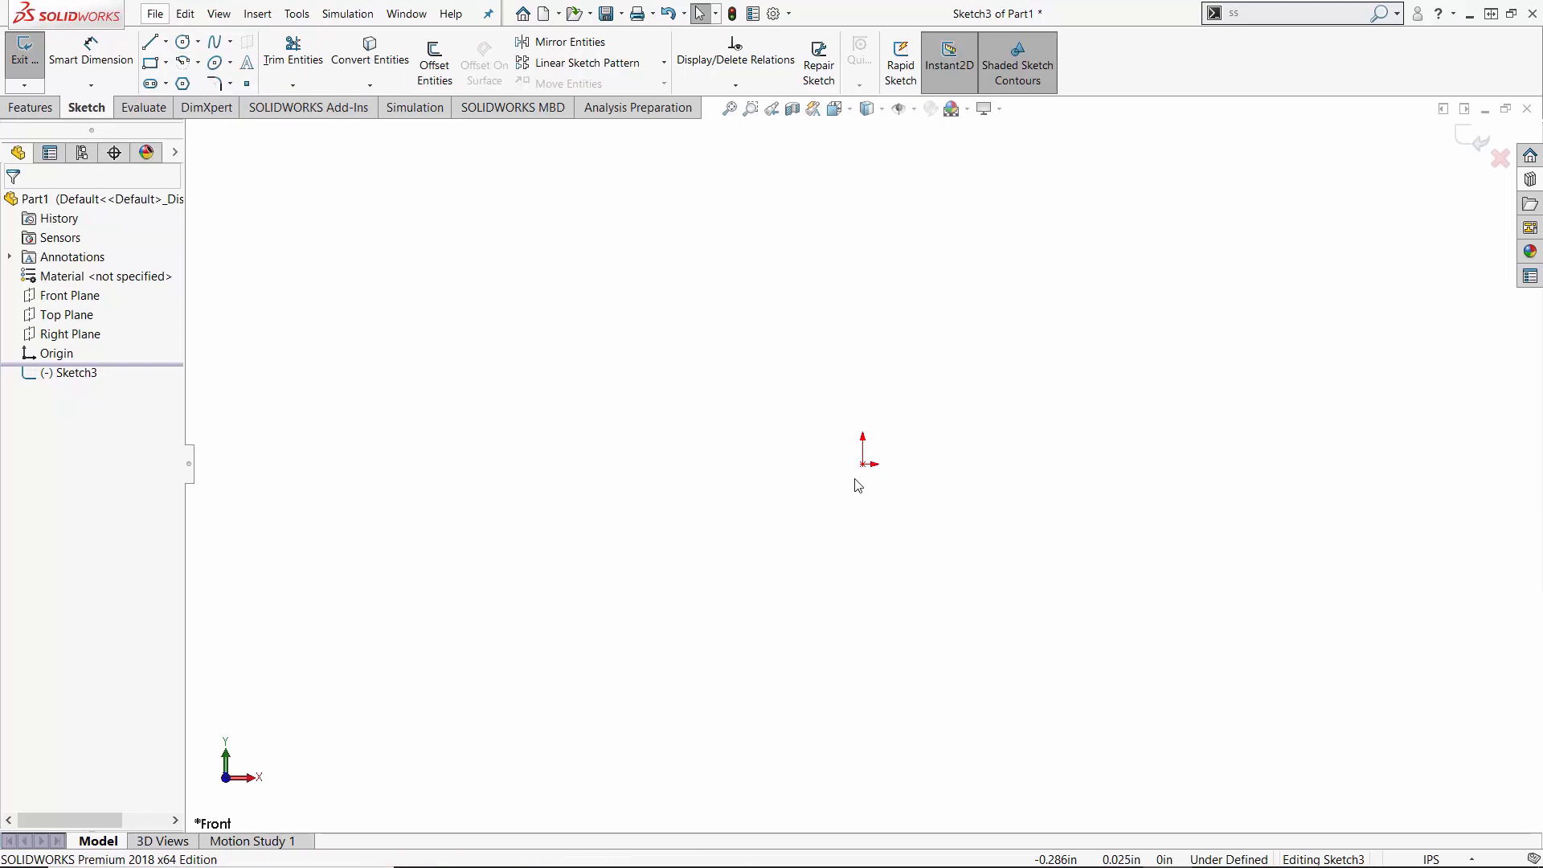
{"action": "mouse_move", "coordinate": [905, 487]}
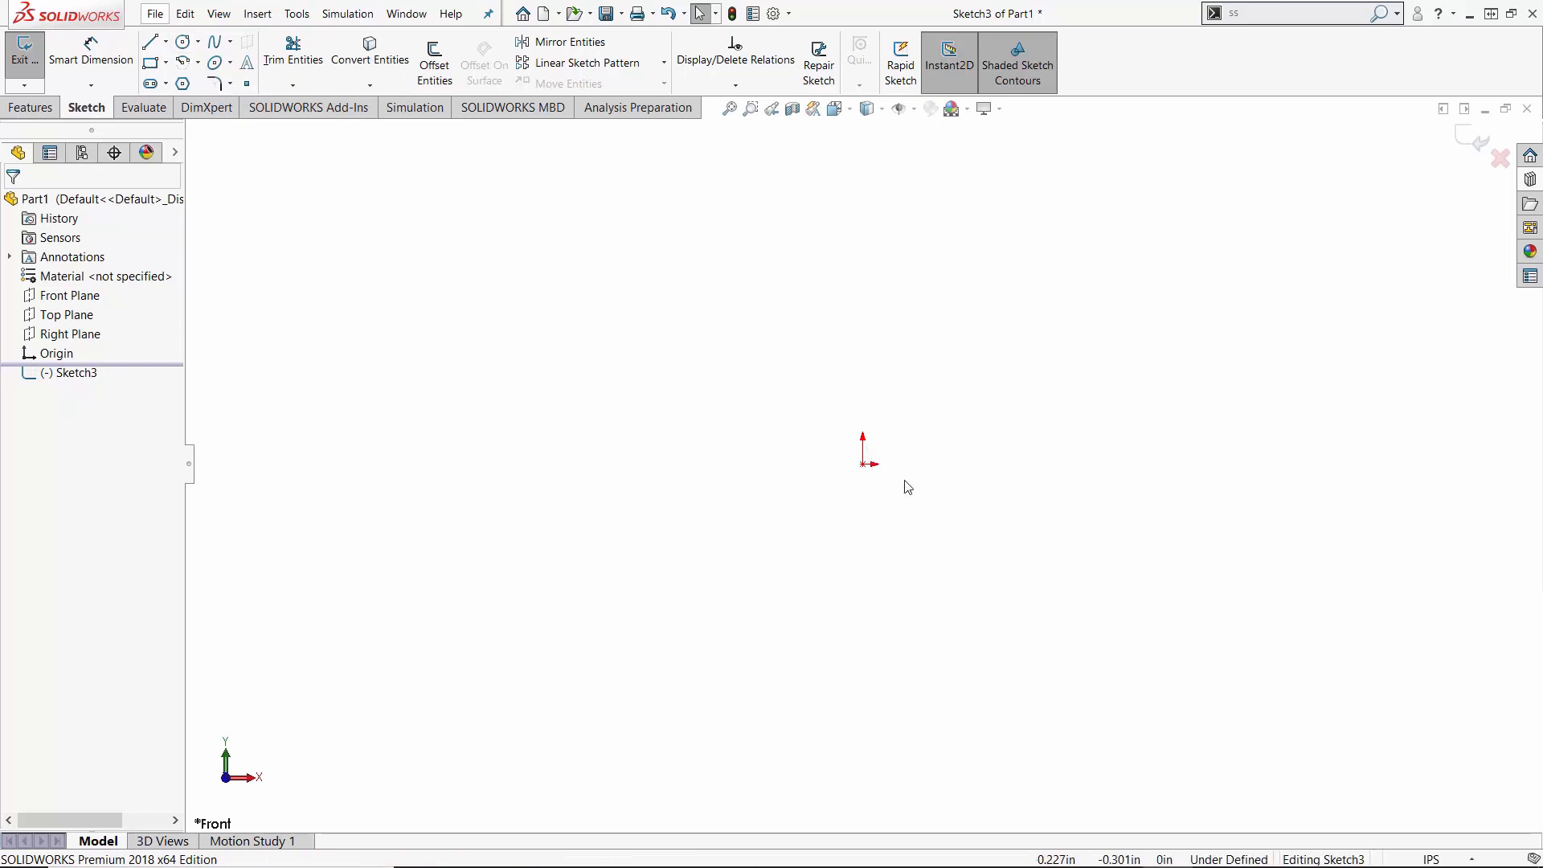
{"action": "mouse_move", "coordinate": [844, 502]}
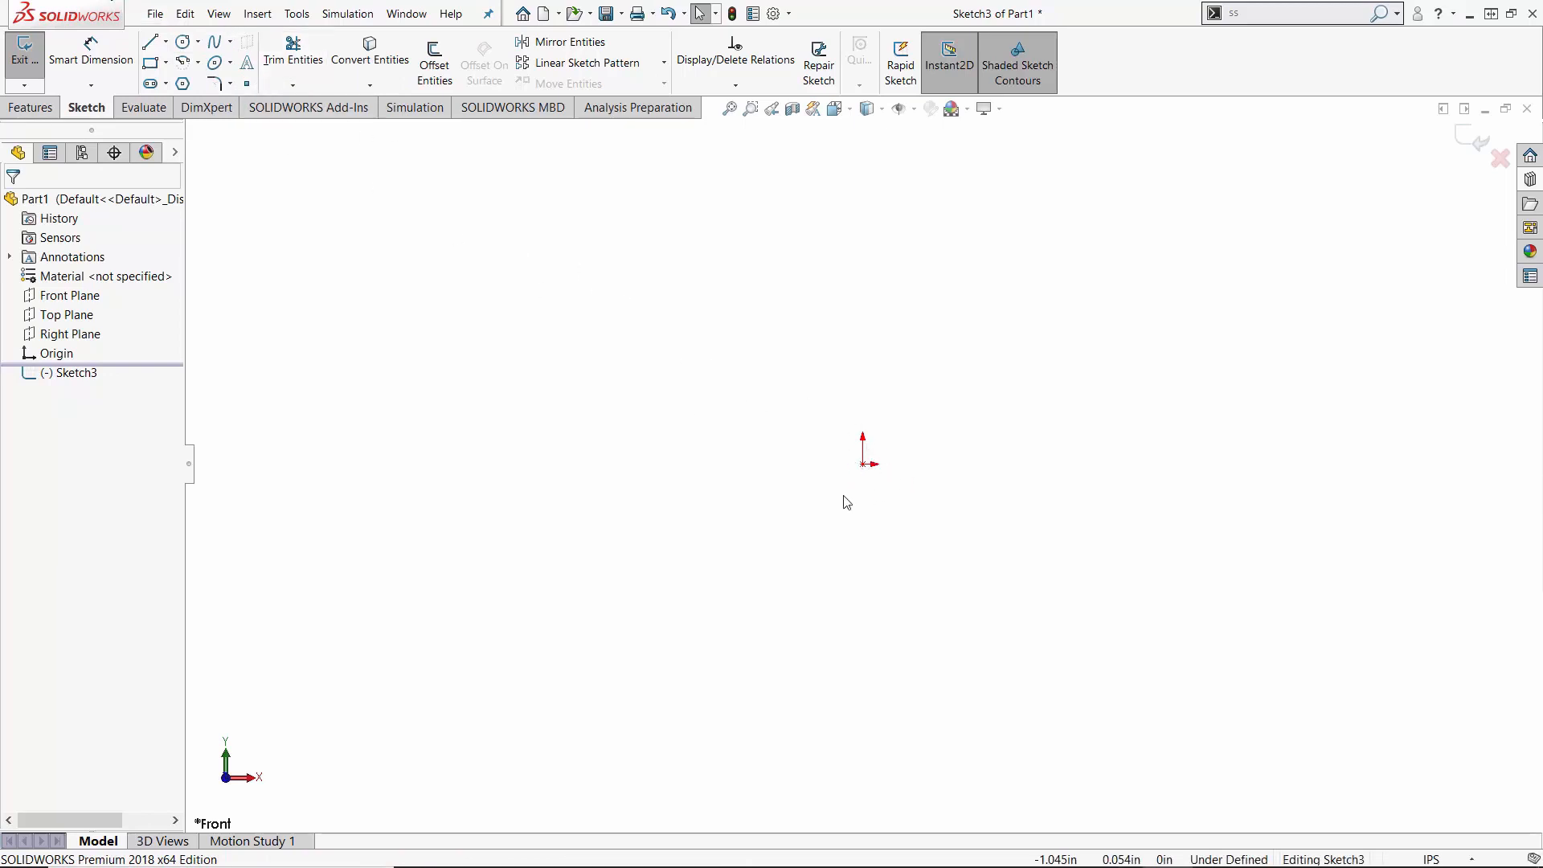
{"action": "mouse_move", "coordinate": [782, 430]}
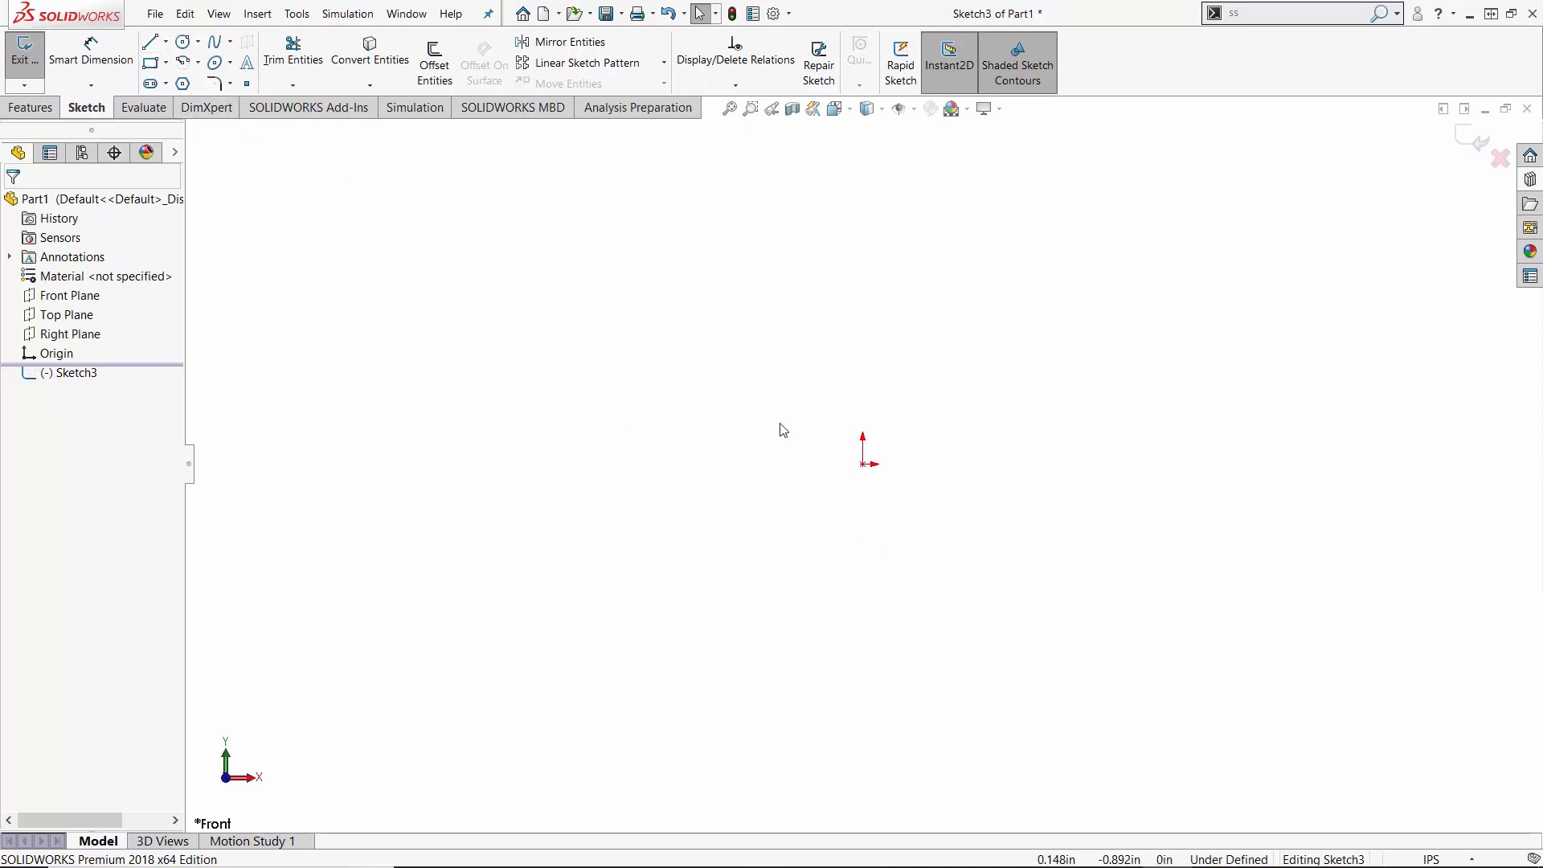
{"action": "mouse_move", "coordinate": [871, 469]}
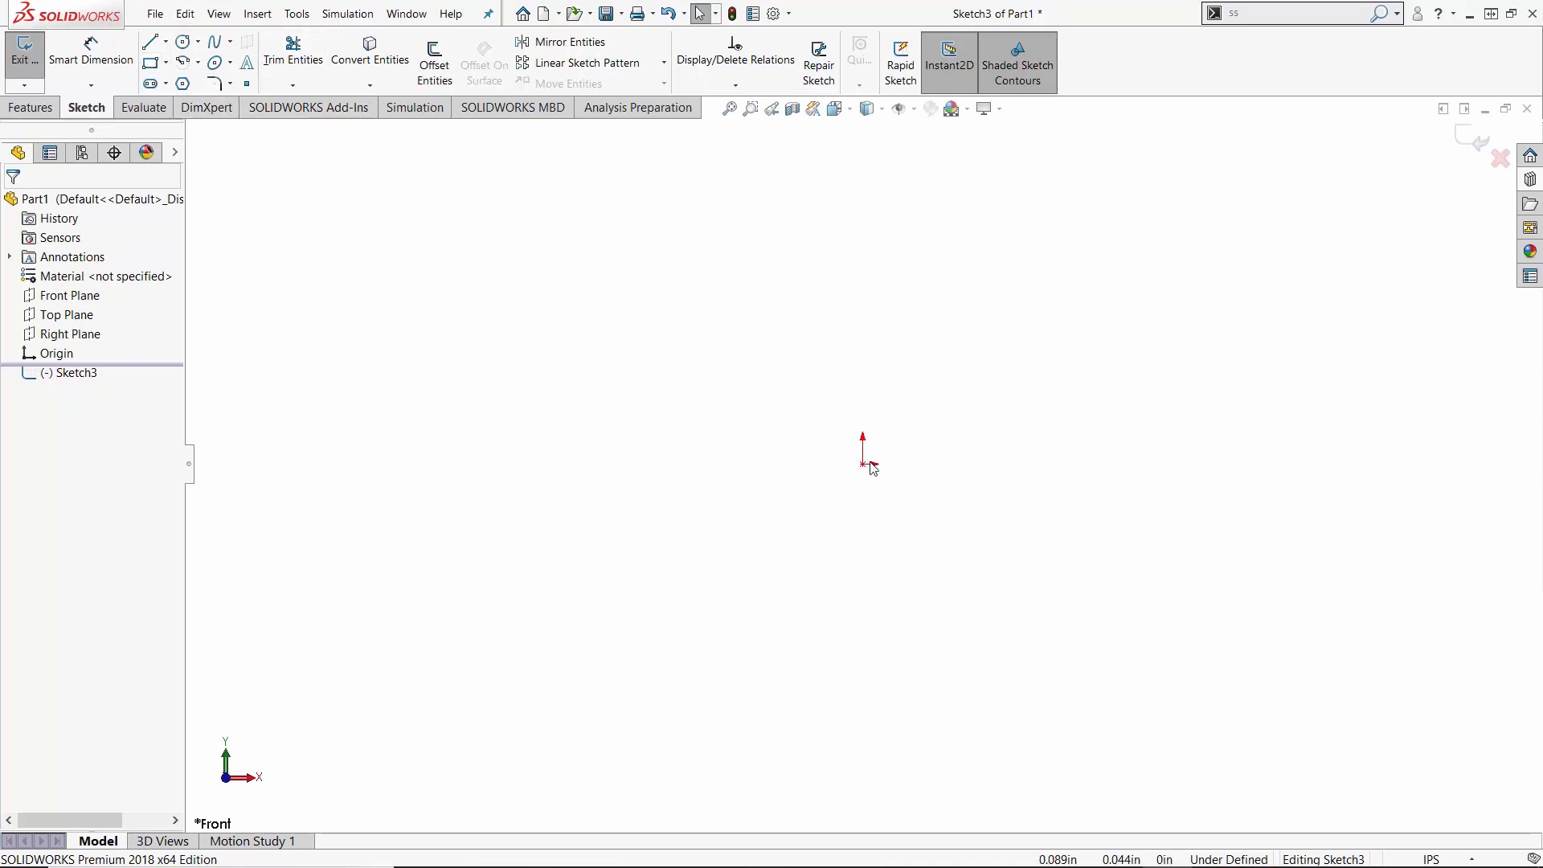
{"action": "mouse_move", "coordinate": [824, 462]}
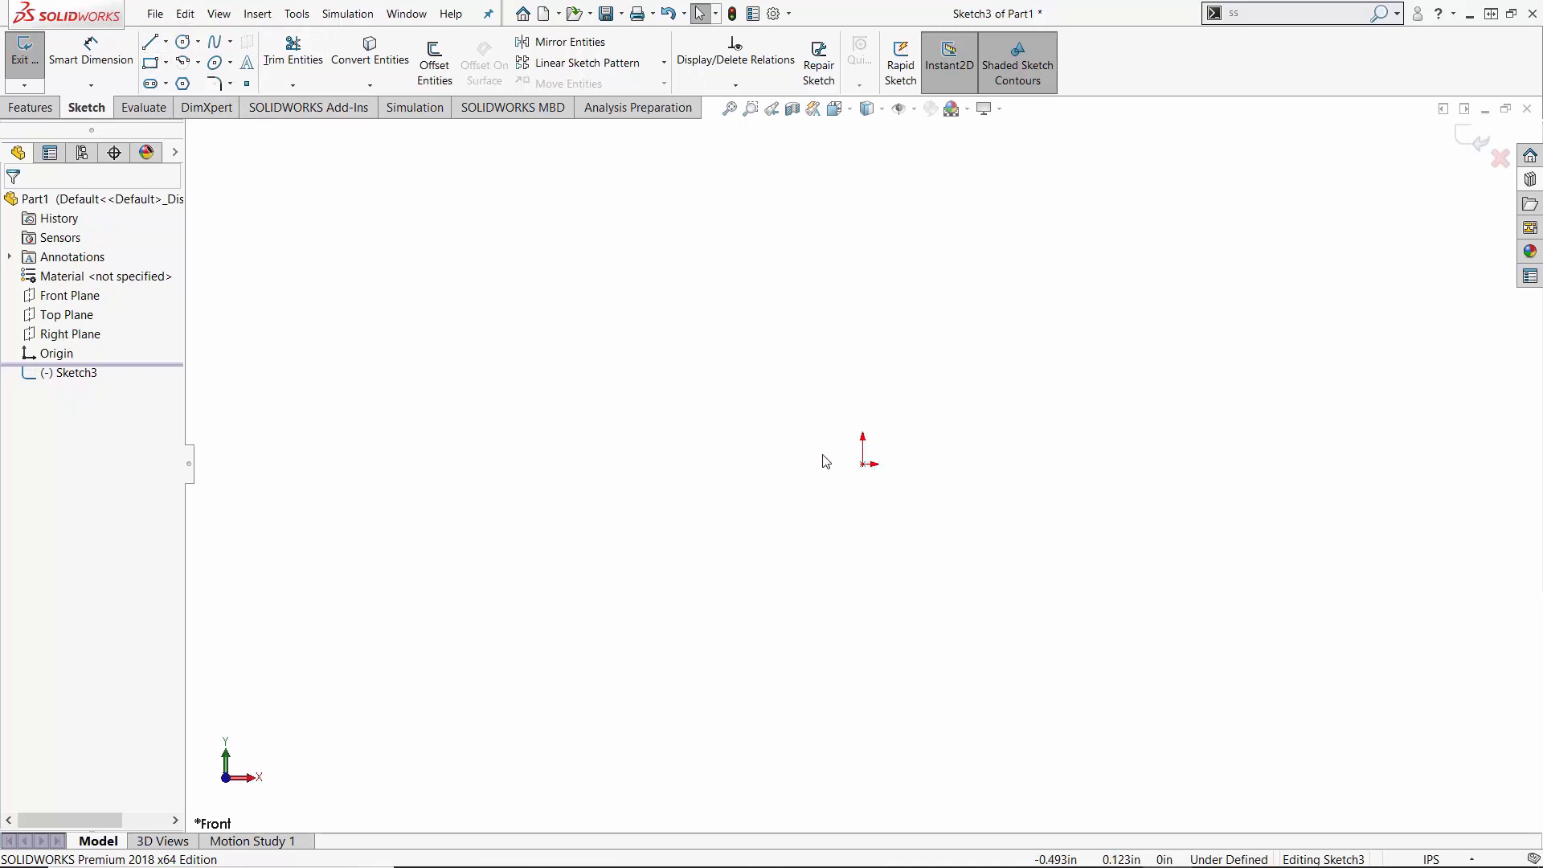
{"action": "mouse_move", "coordinate": [728, 436]}
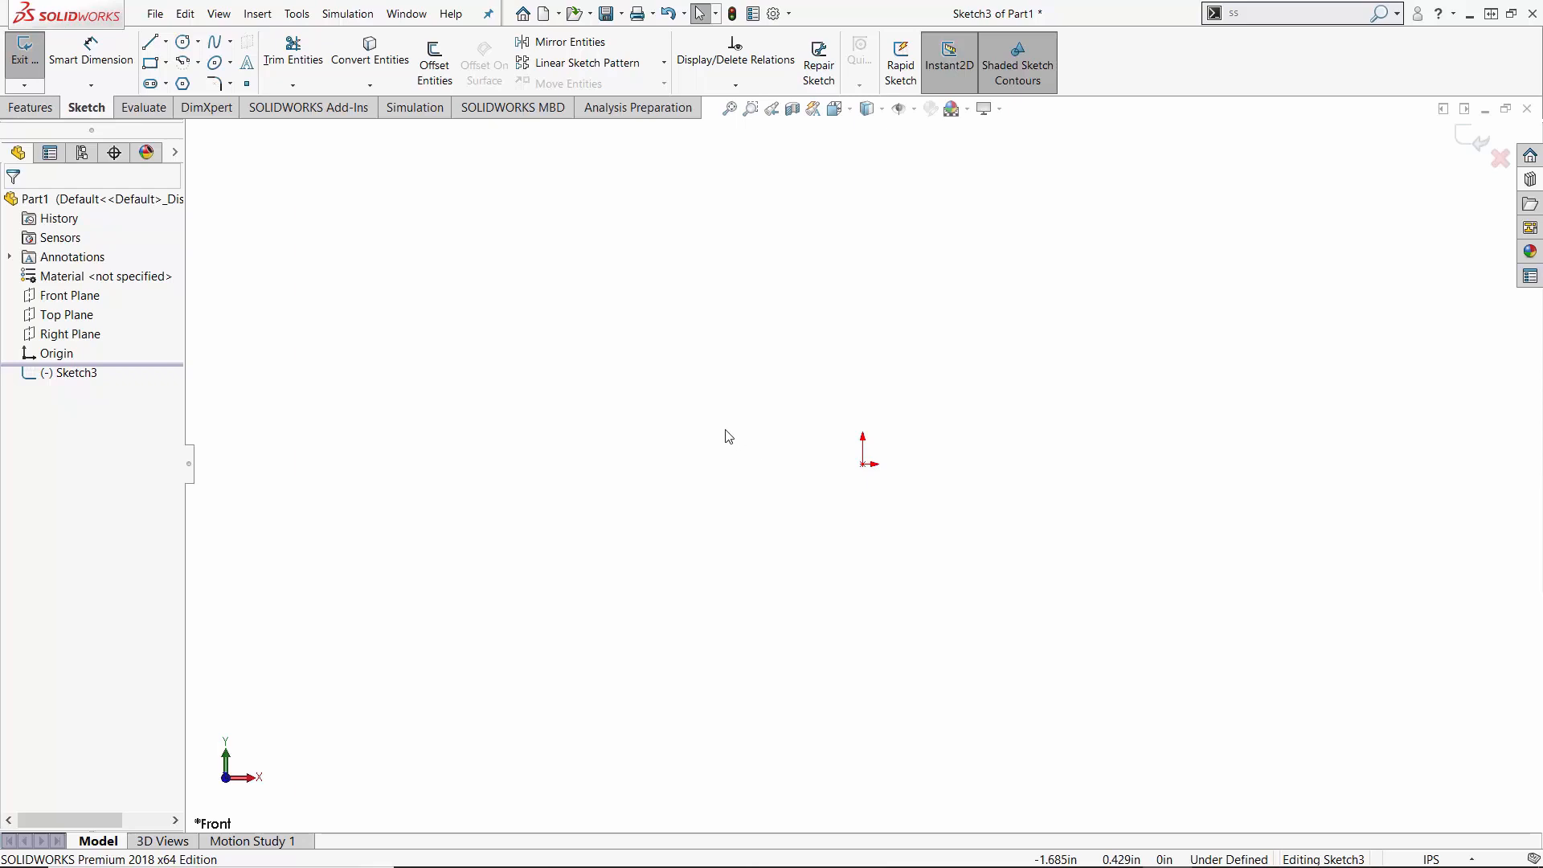
- Right-click the sketch Shortcut Bar to reveal its Customize... option
{"action": "right_click", "coordinate": [728, 436]}
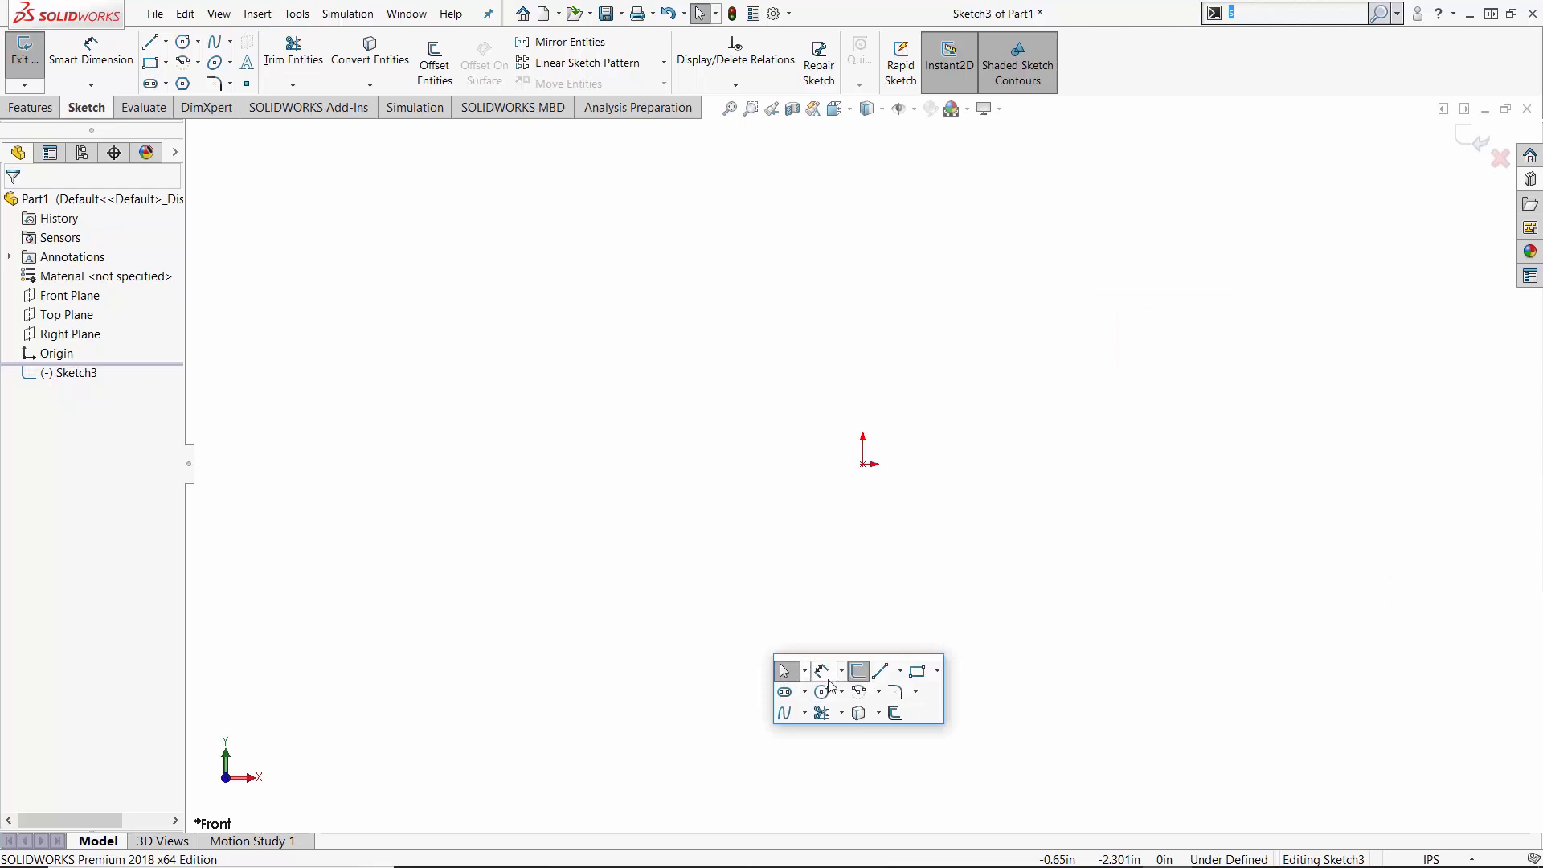
{"action": "mouse_move", "coordinate": [871, 692]}
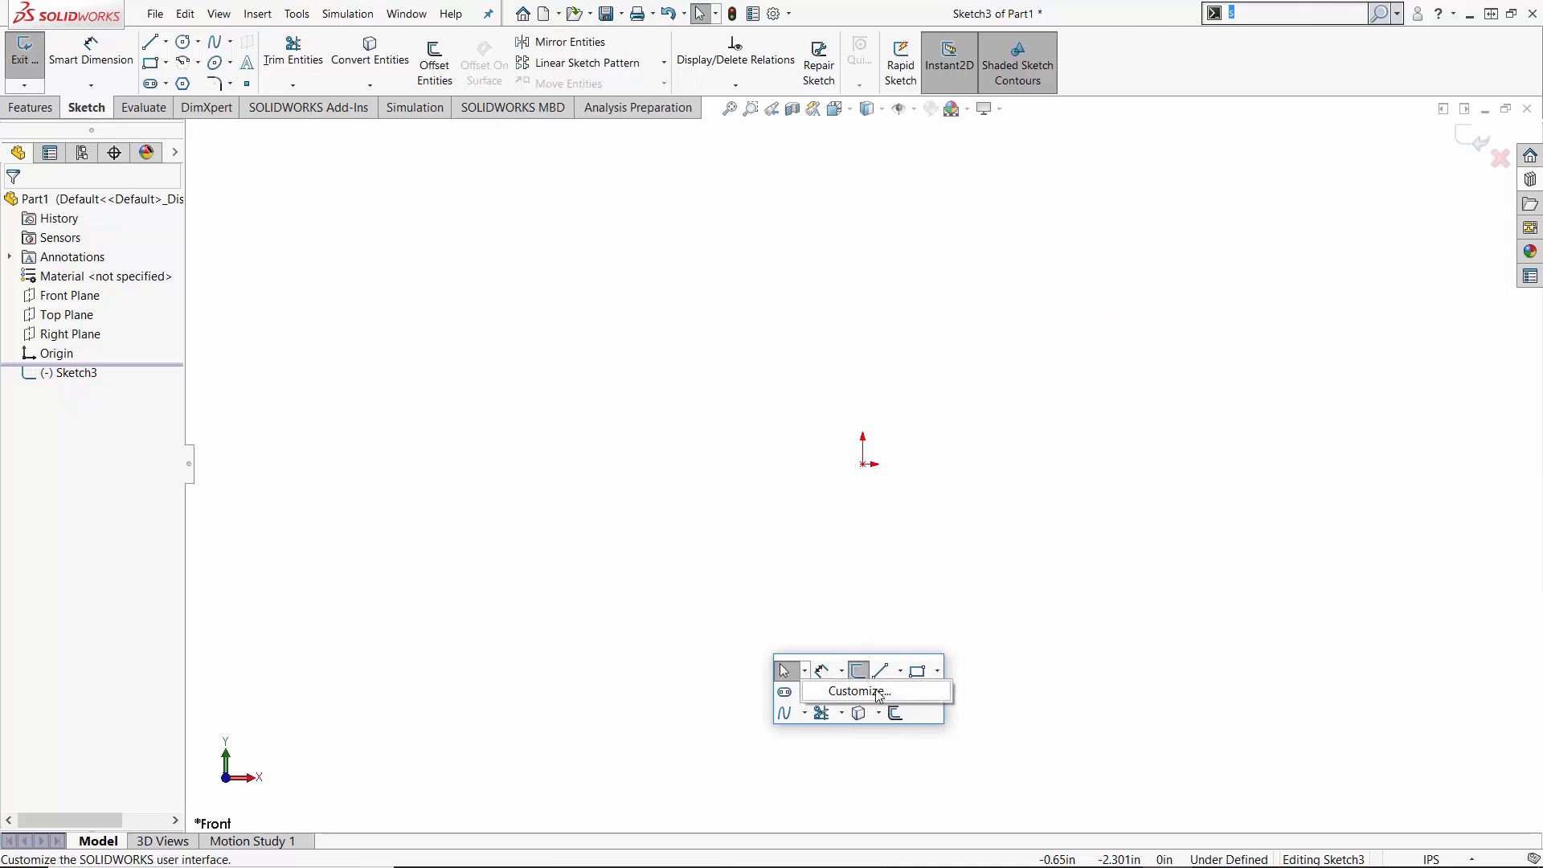
- Open Customize and preview the Part and Sketch shortcut toolbars, then close with OK
{"action": "left_click", "coordinate": [853, 691]}
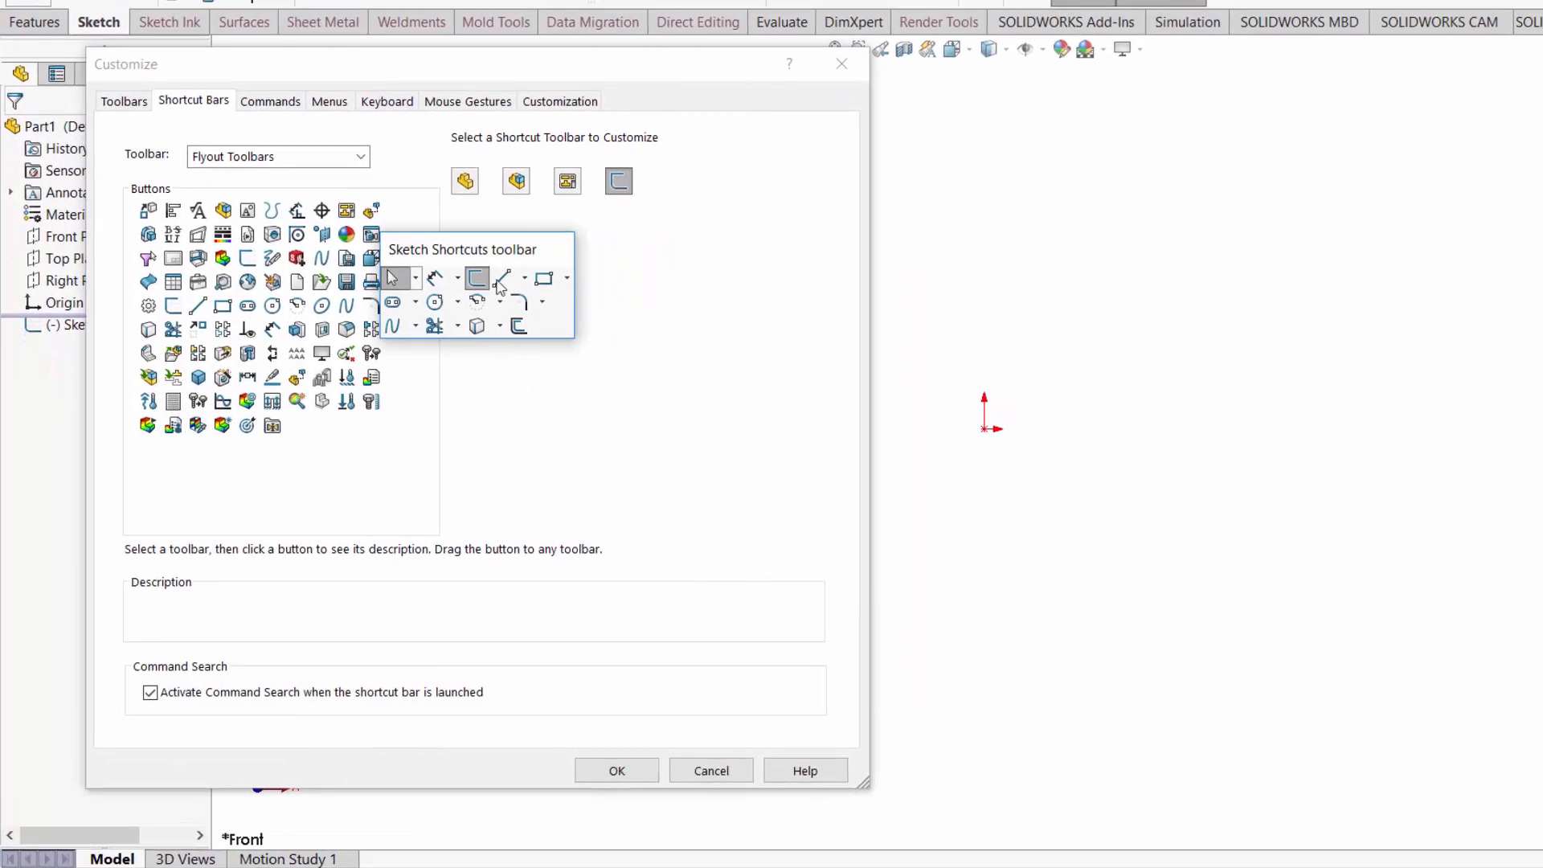
{"action": "left_click_drag", "start_coordinate": [462, 249], "coordinate": [692, 310]}
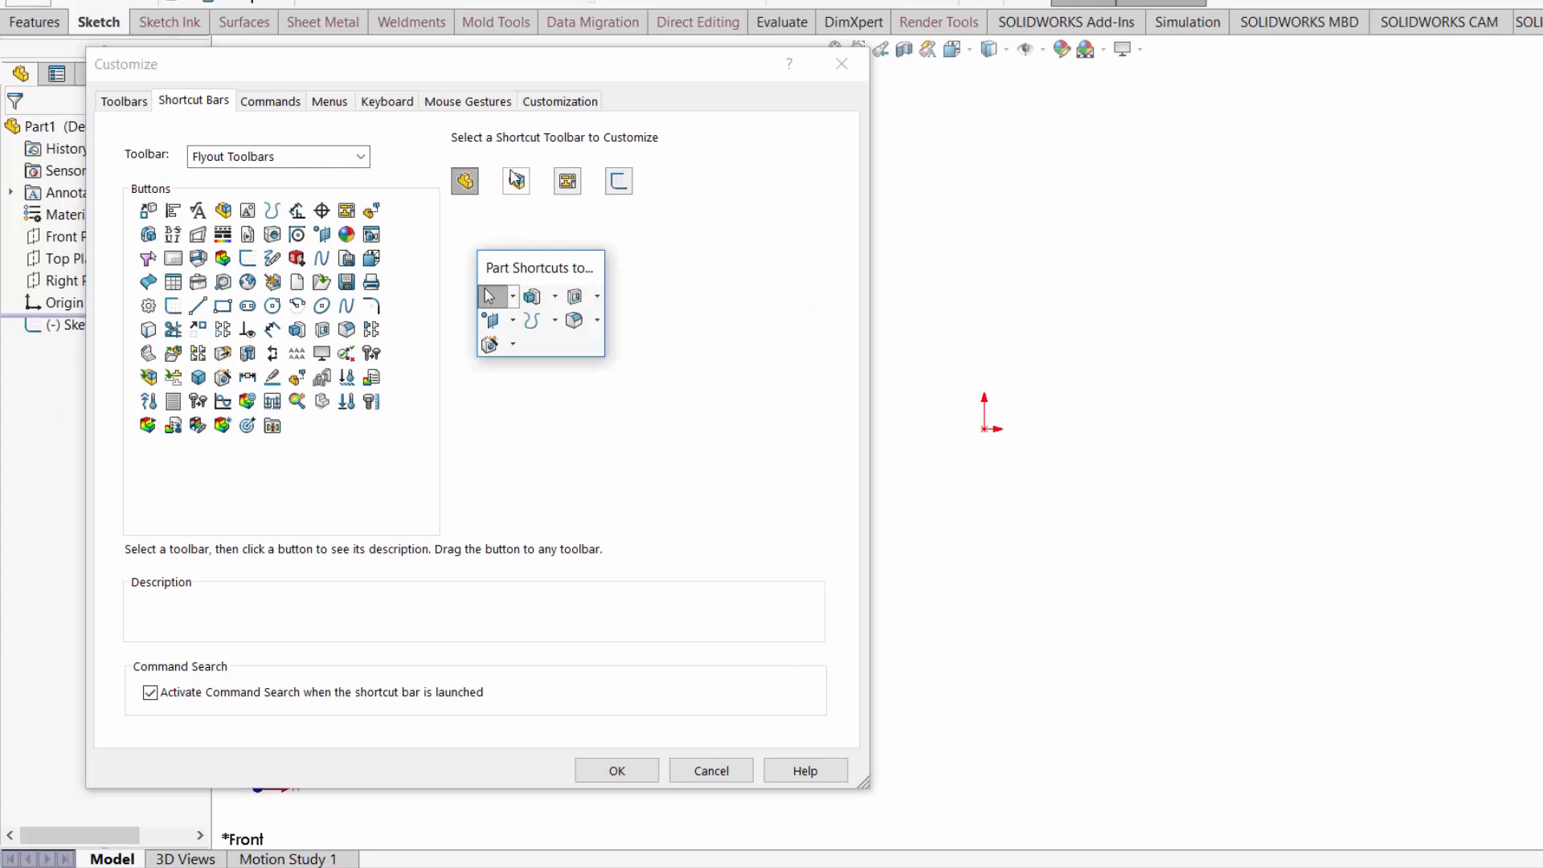
{"action": "left_click", "coordinate": [514, 180]}
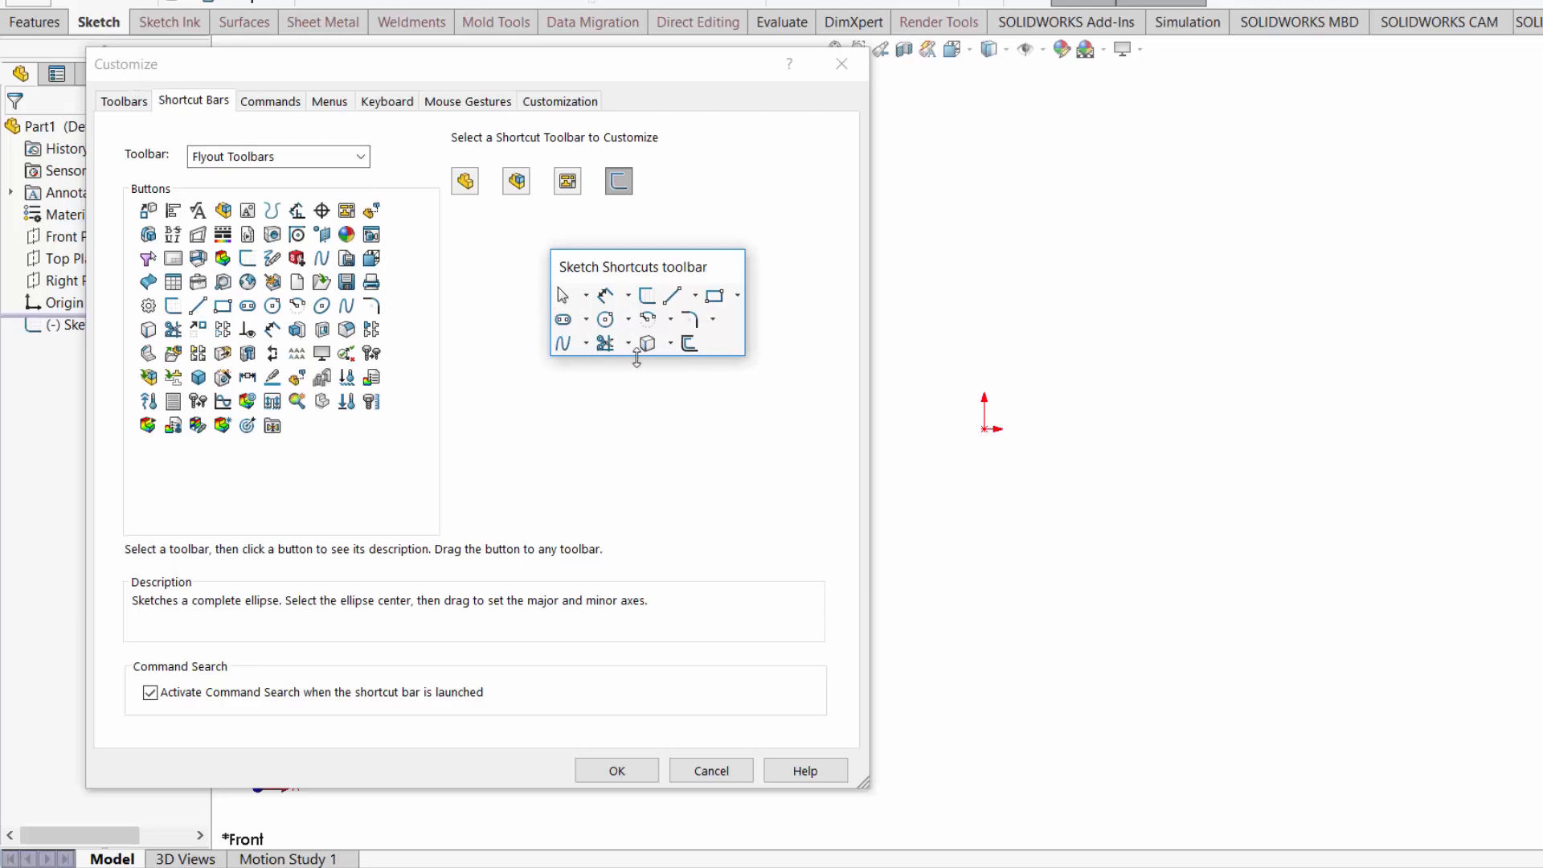
{"action": "left_click", "coordinate": [617, 771]}
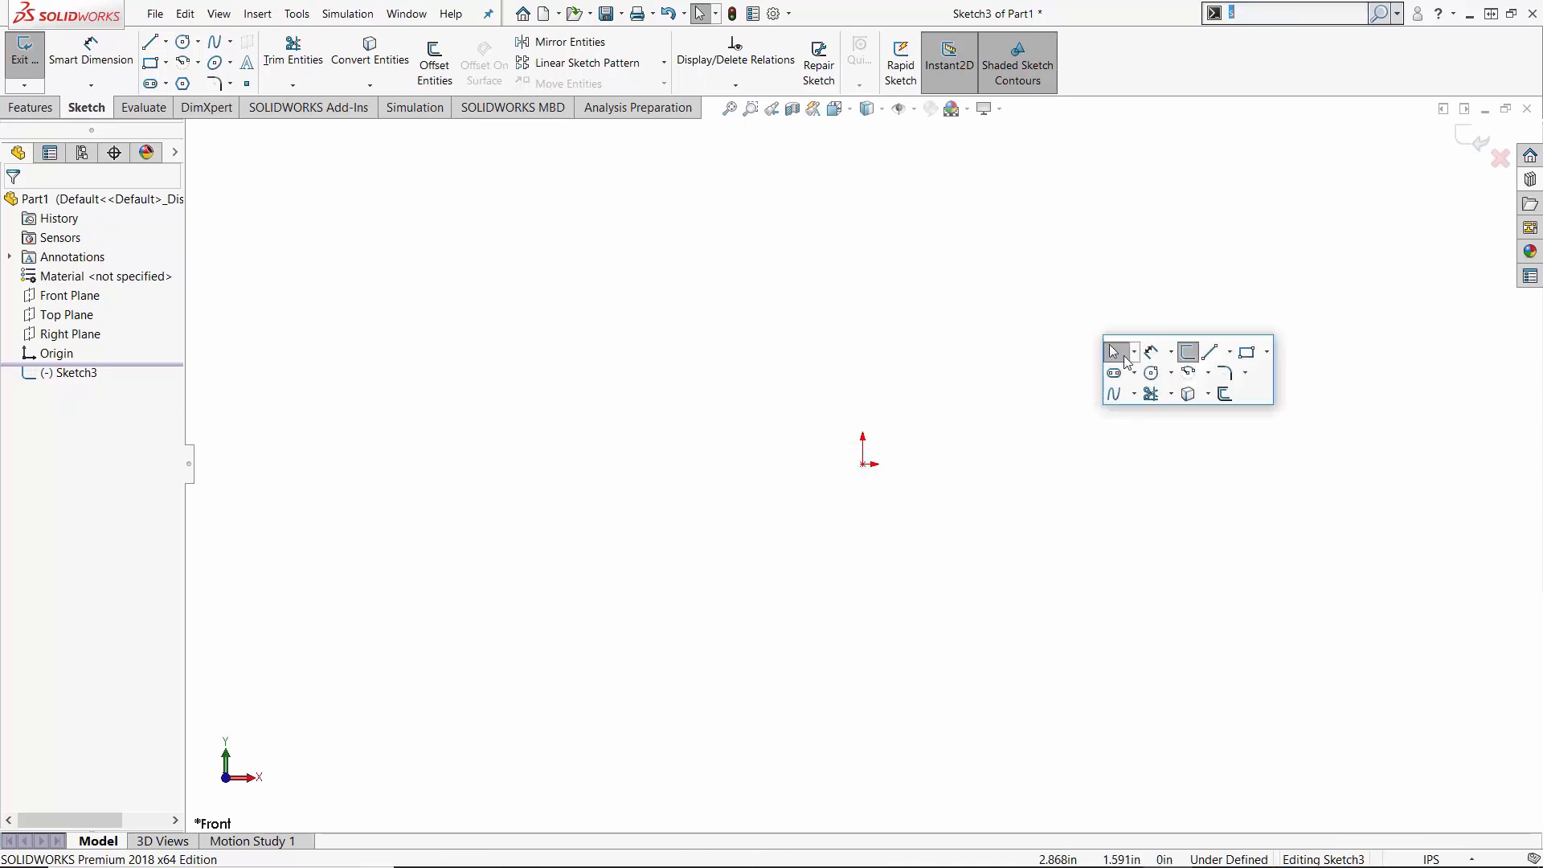
{"action": "mouse_move", "coordinate": [1185, 451]}
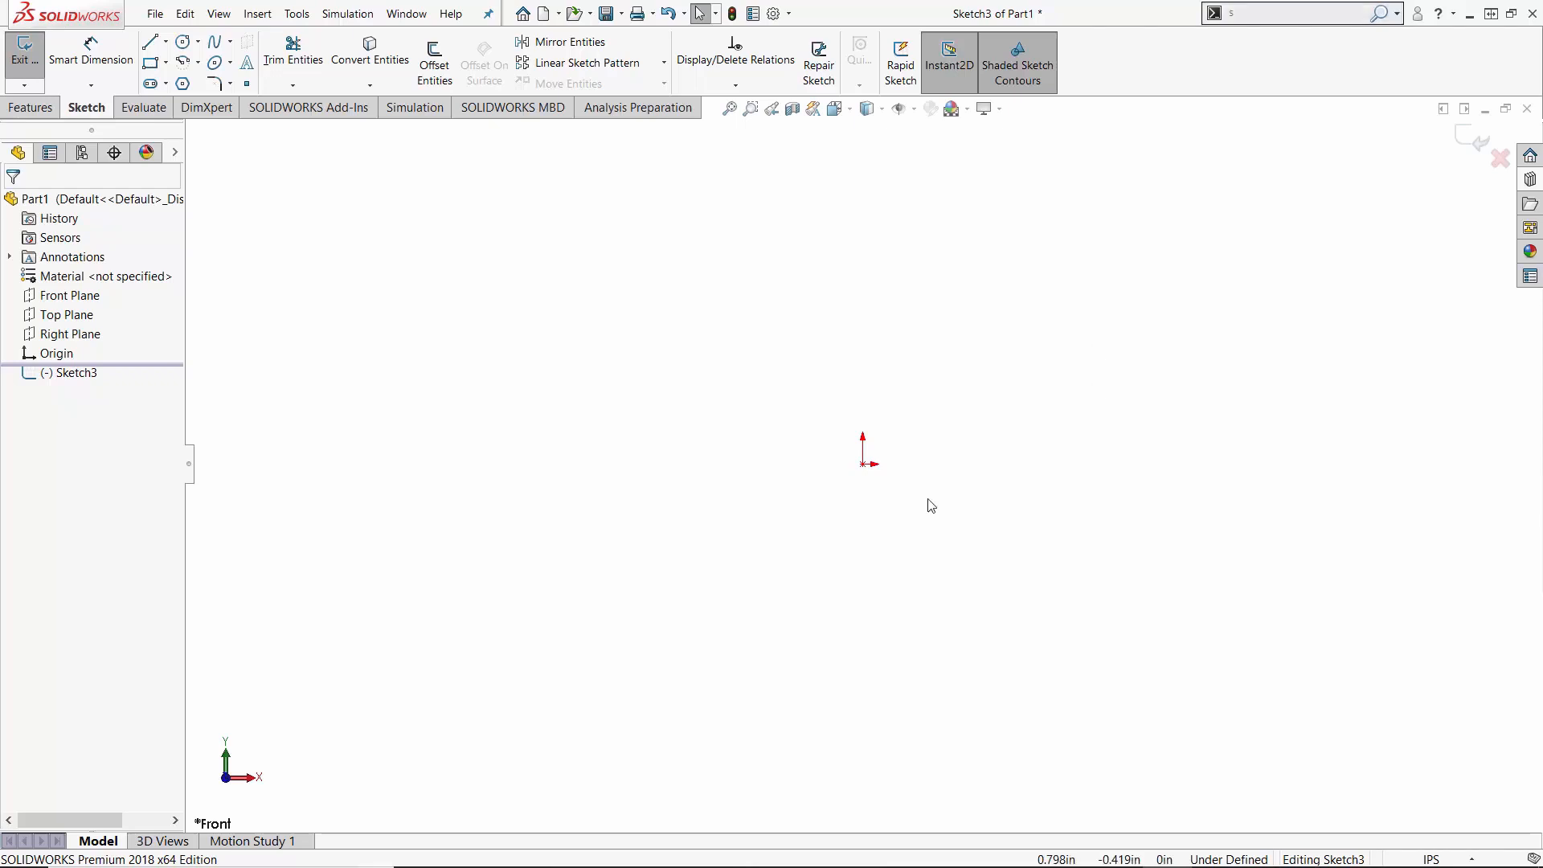
{"action": "mouse_move", "coordinate": [669, 386]}
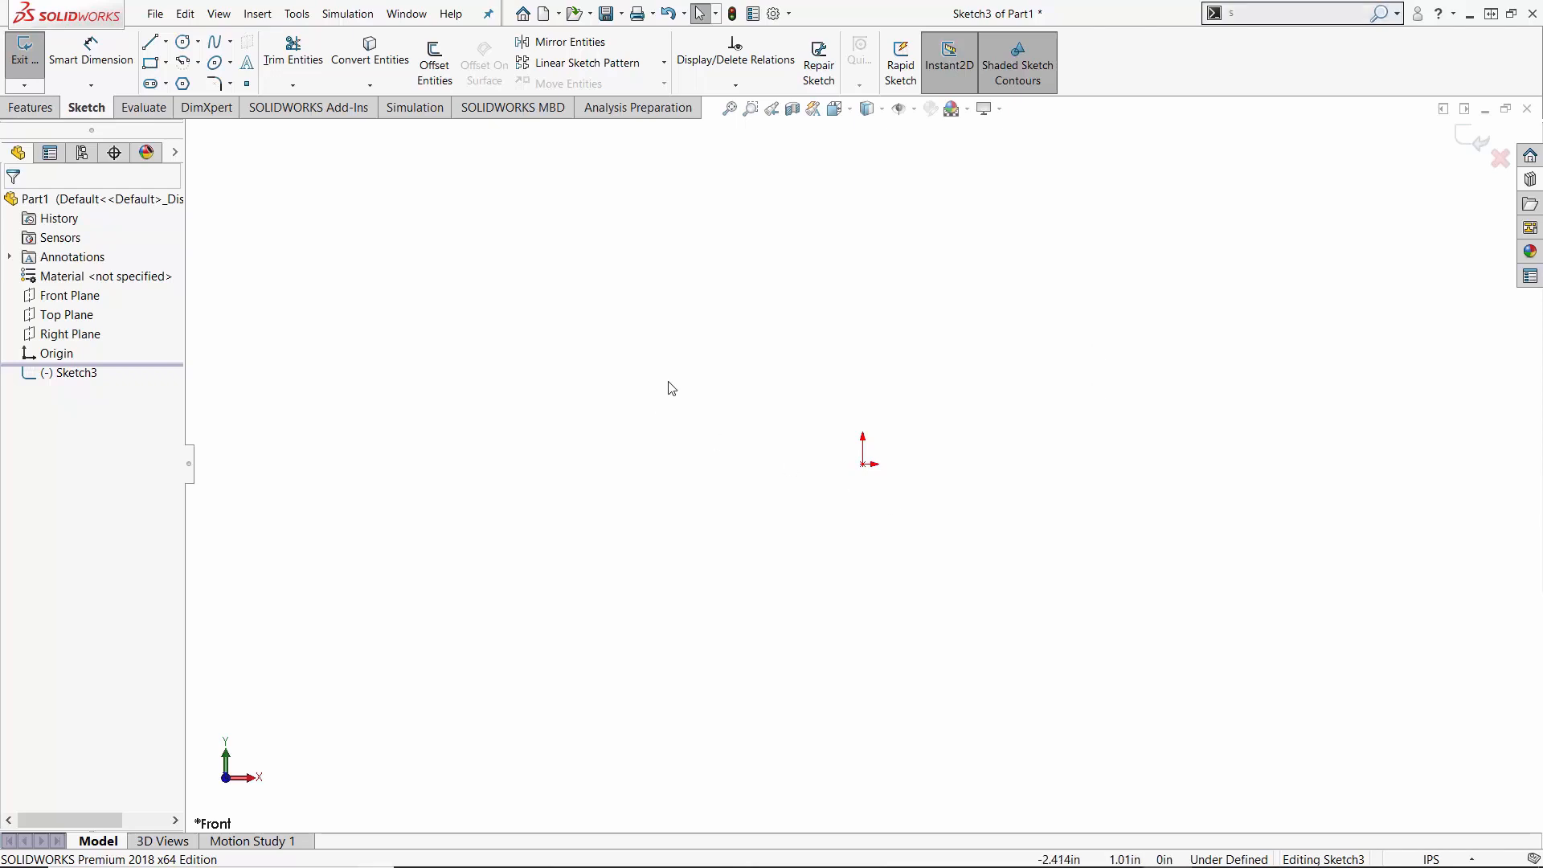
{"action": "mouse_move", "coordinate": [686, 387]}
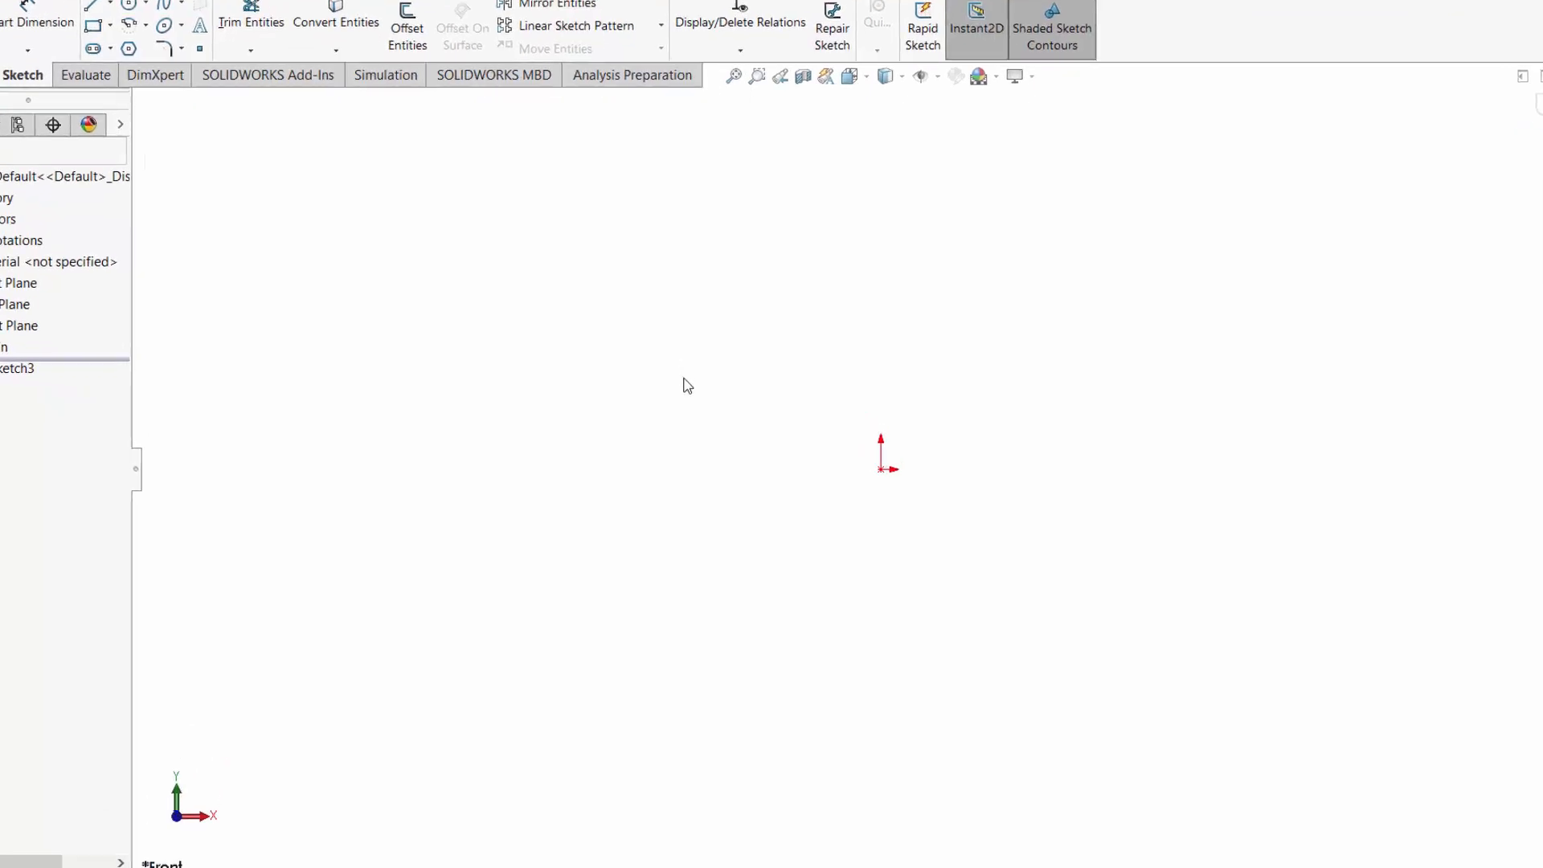
{"action": "right_click", "coordinate": [687, 385]}
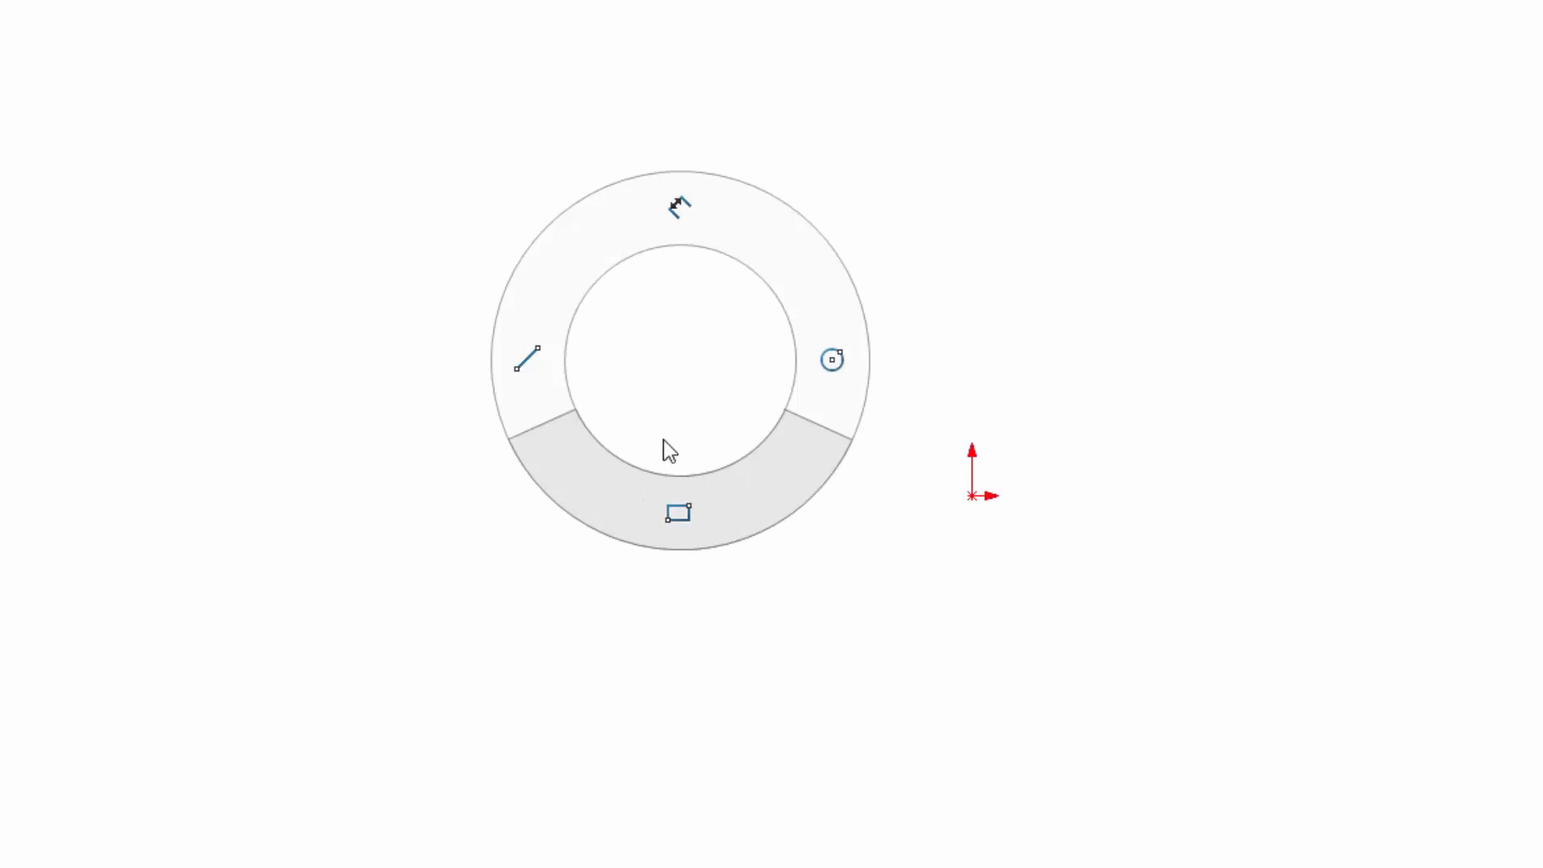
{"action": "mouse_move", "coordinate": [711, 369]}
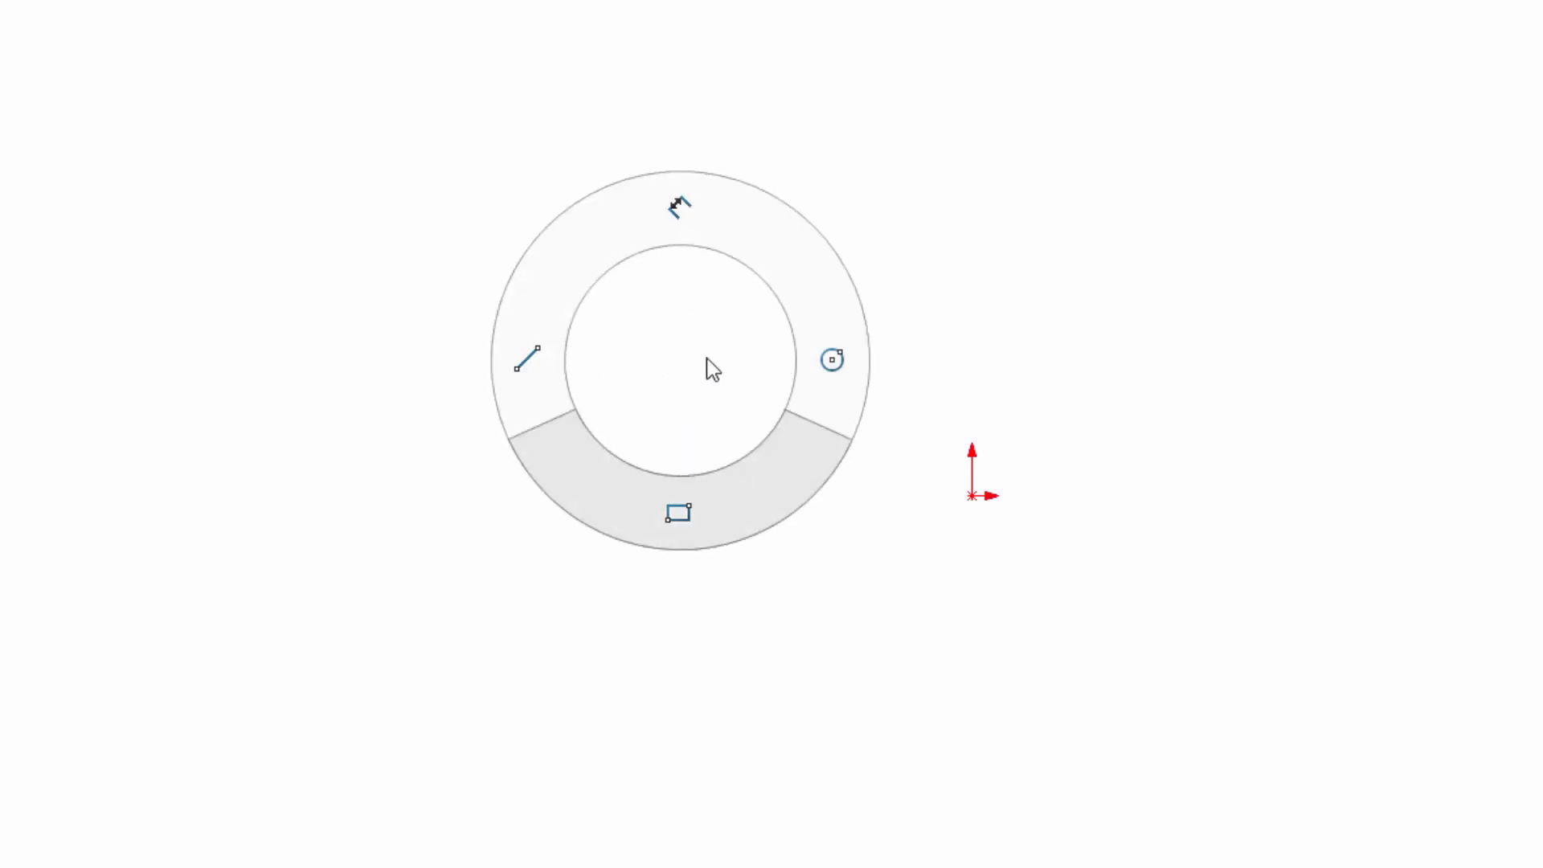
{"action": "left_click", "coordinate": [832, 359]}
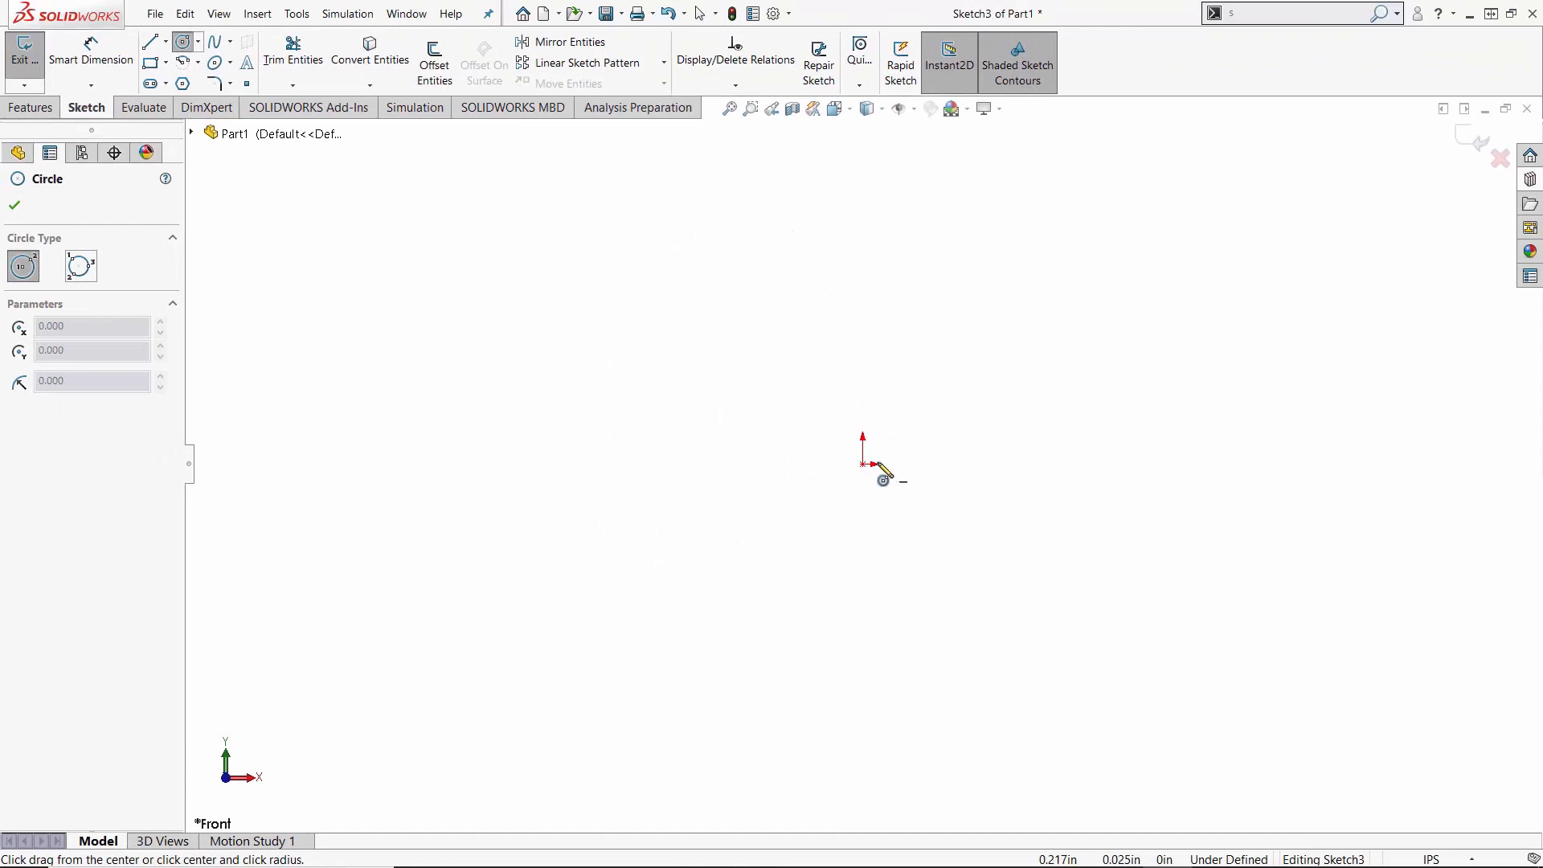
{"action": "left_click", "coordinate": [149, 41]}
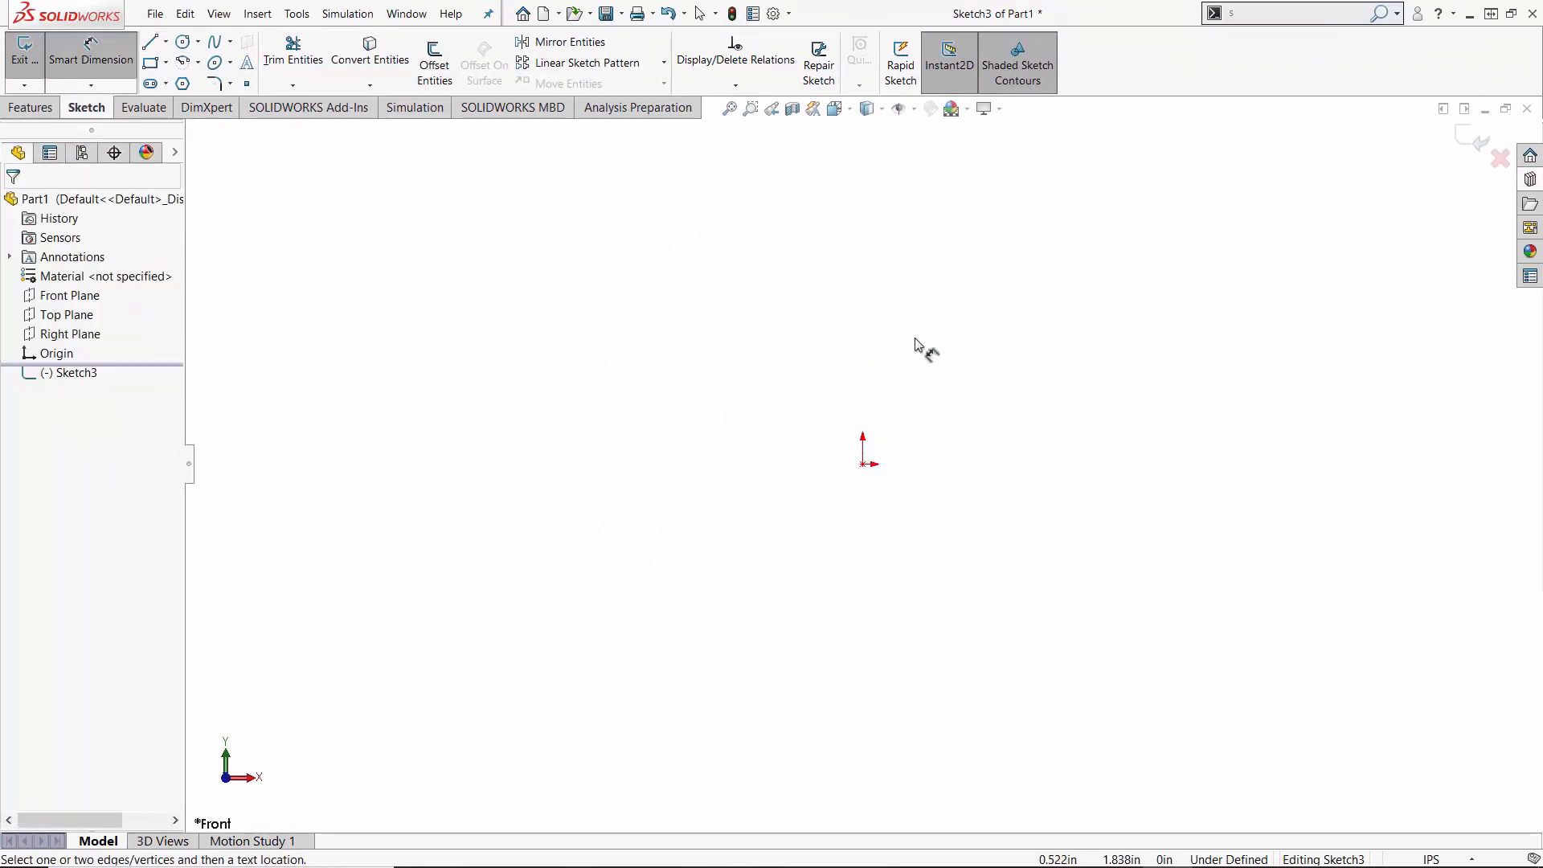
{"action": "mouse_move", "coordinate": [925, 428]}
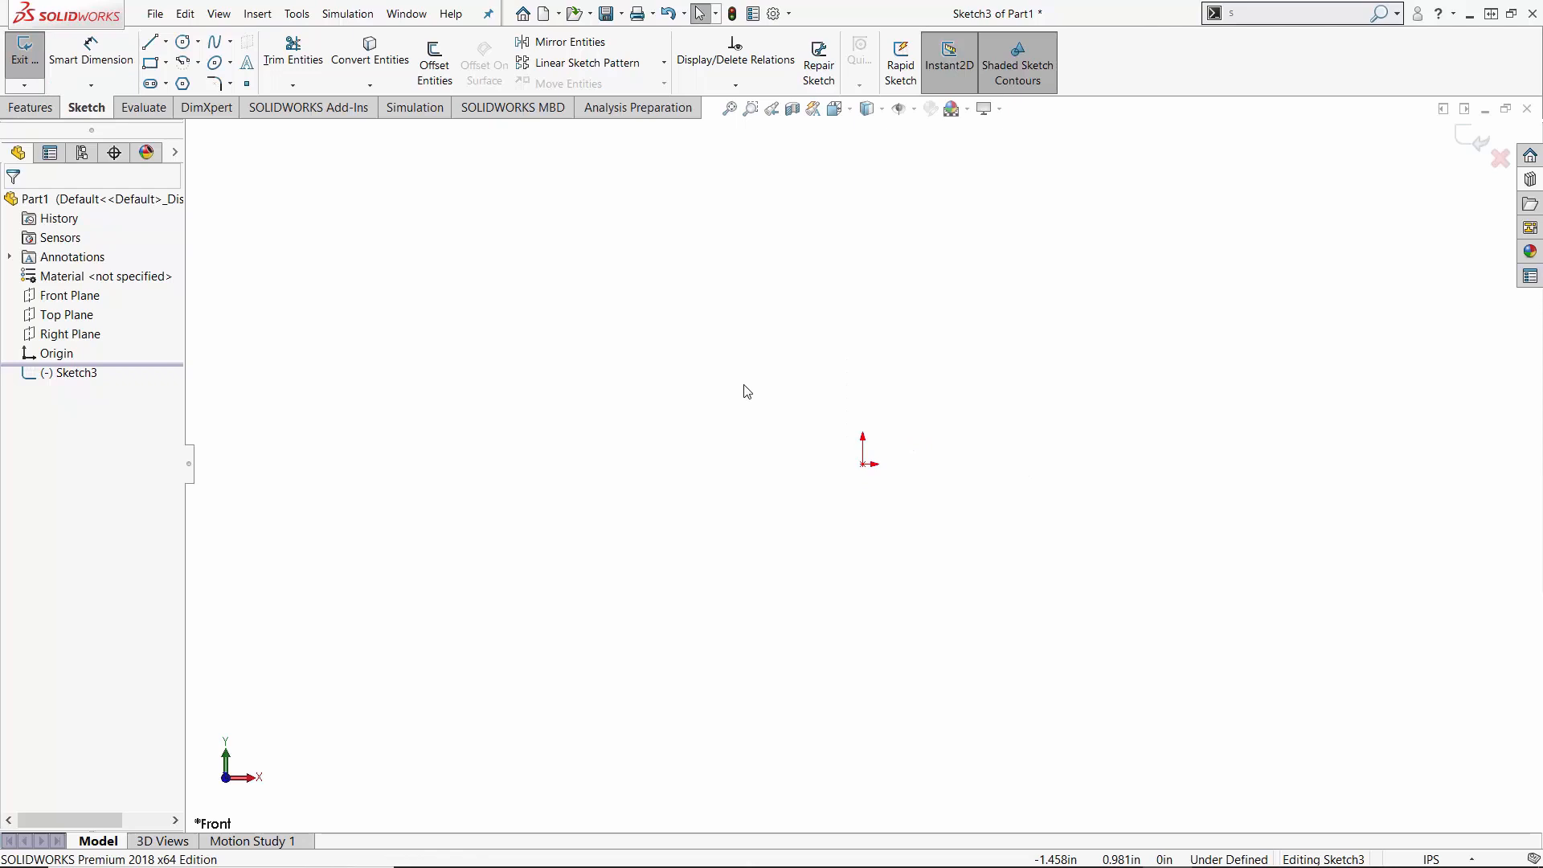
{"action": "mouse_move", "coordinate": [754, 403]}
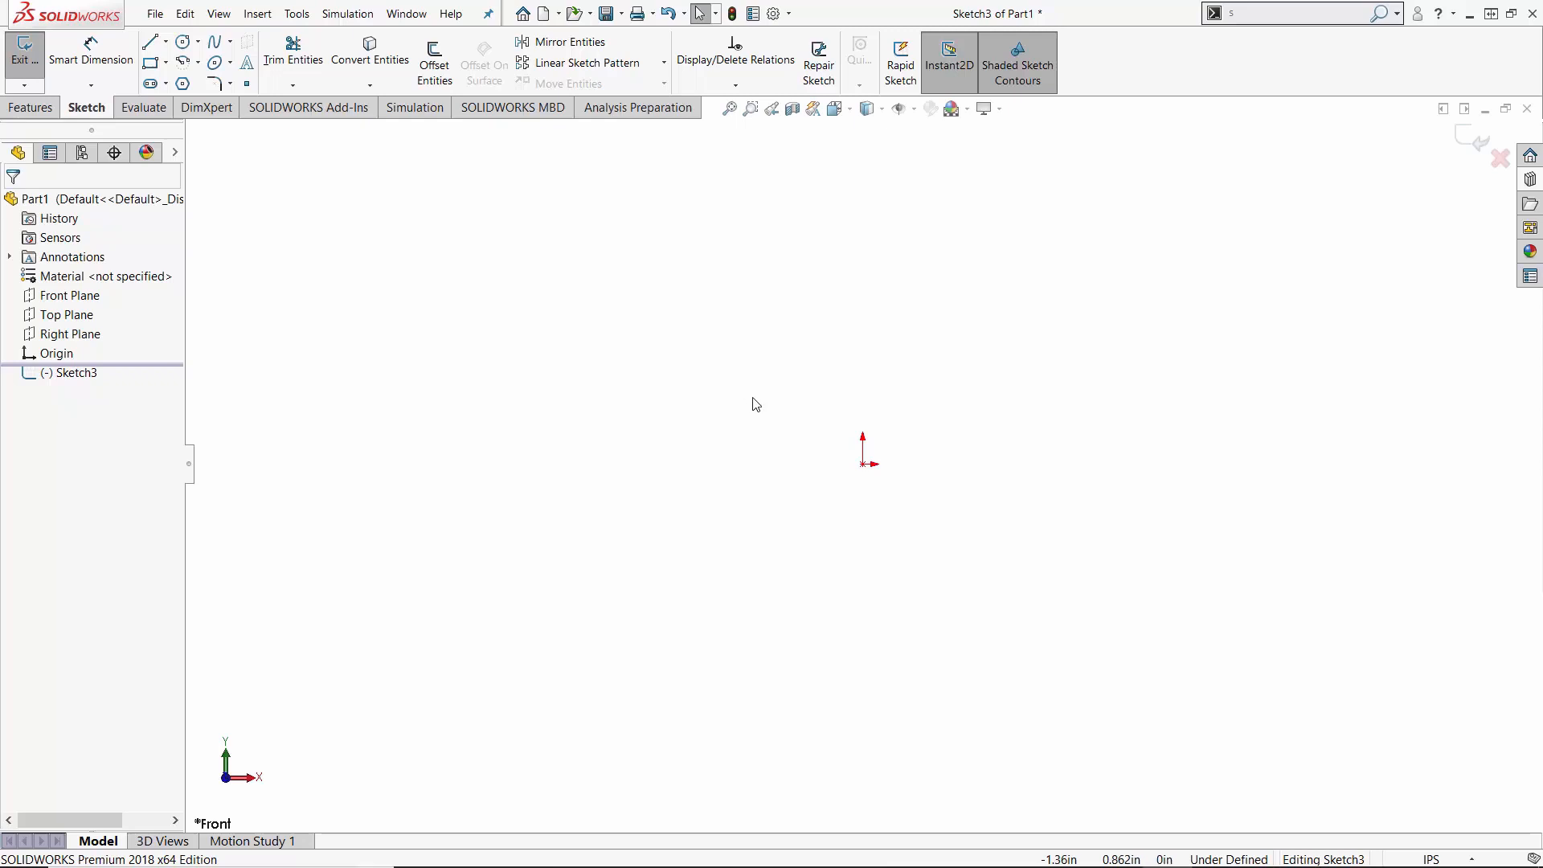
{"action": "mouse_move", "coordinate": [760, 403]}
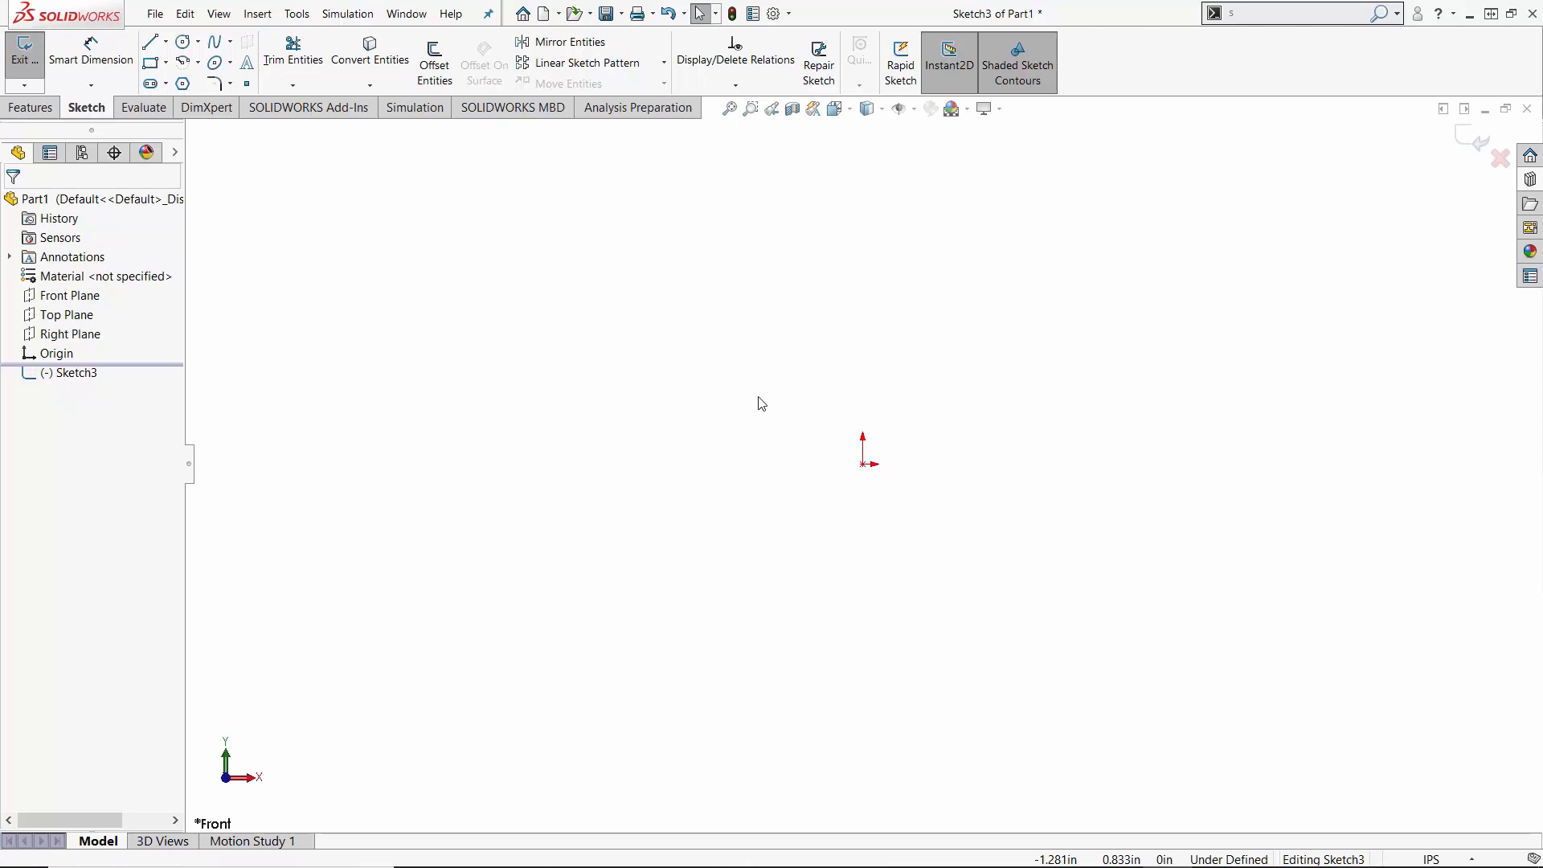
{"action": "right_click", "coordinate": [761, 402]}
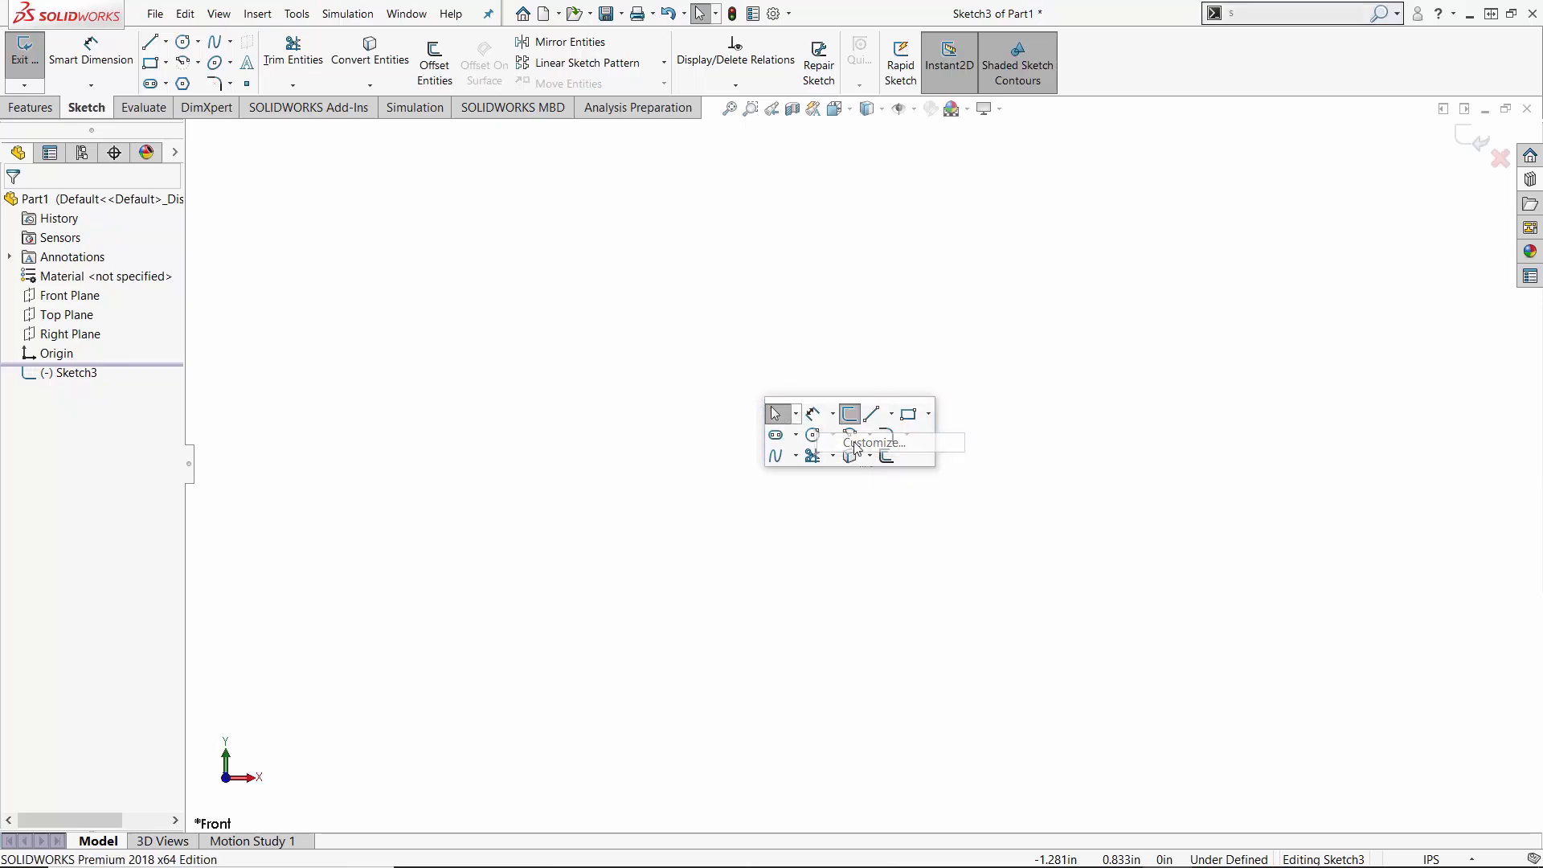
- Open and close Customize from the canvas, then reopen it via Options > Customize...
{"action": "left_click", "coordinate": [873, 442]}
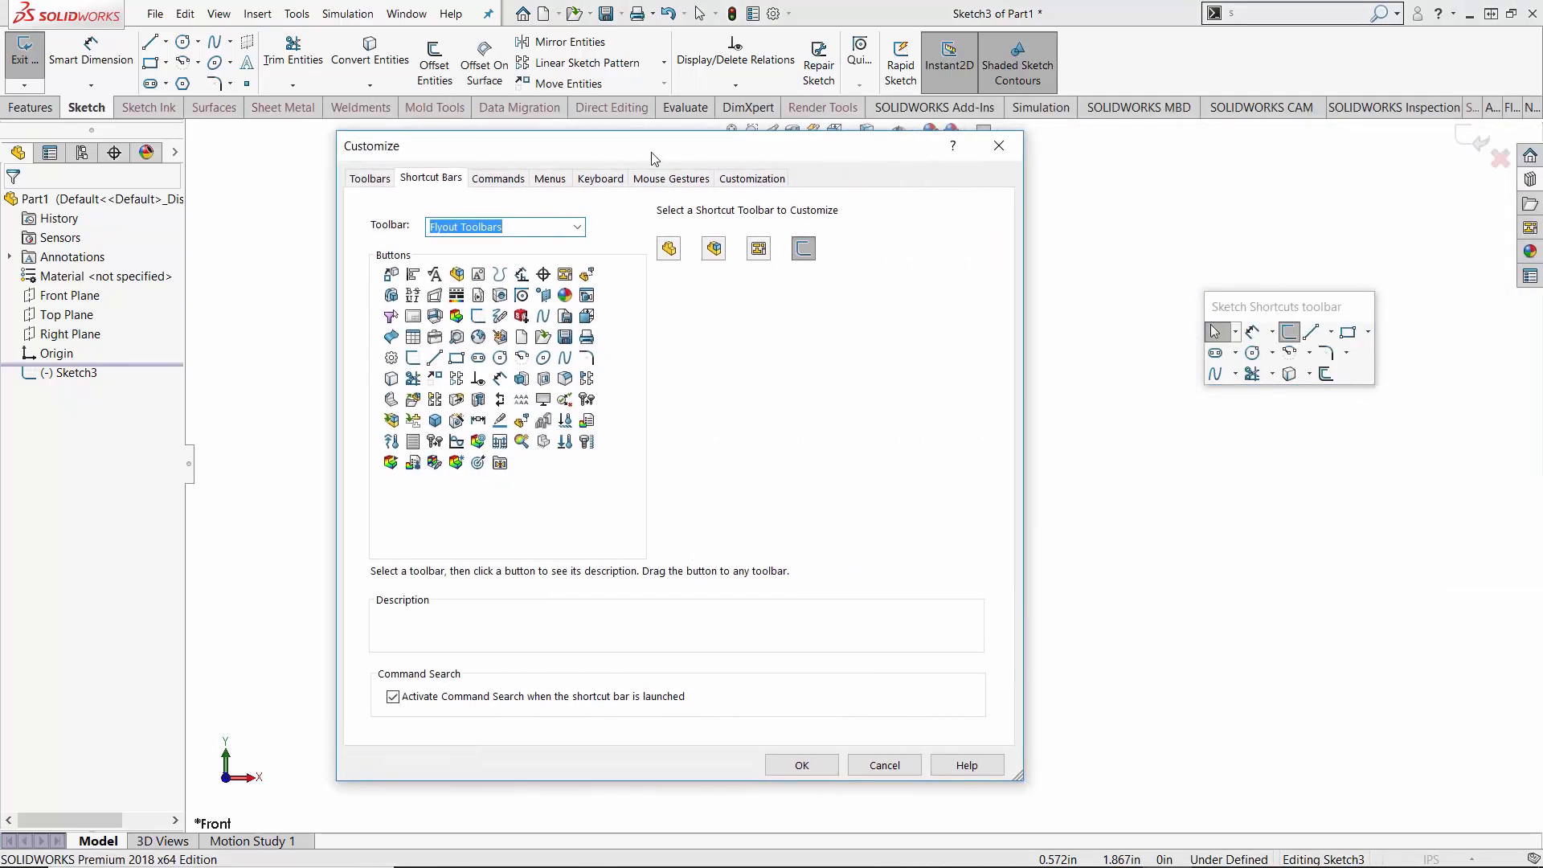
{"action": "left_click", "coordinate": [801, 764]}
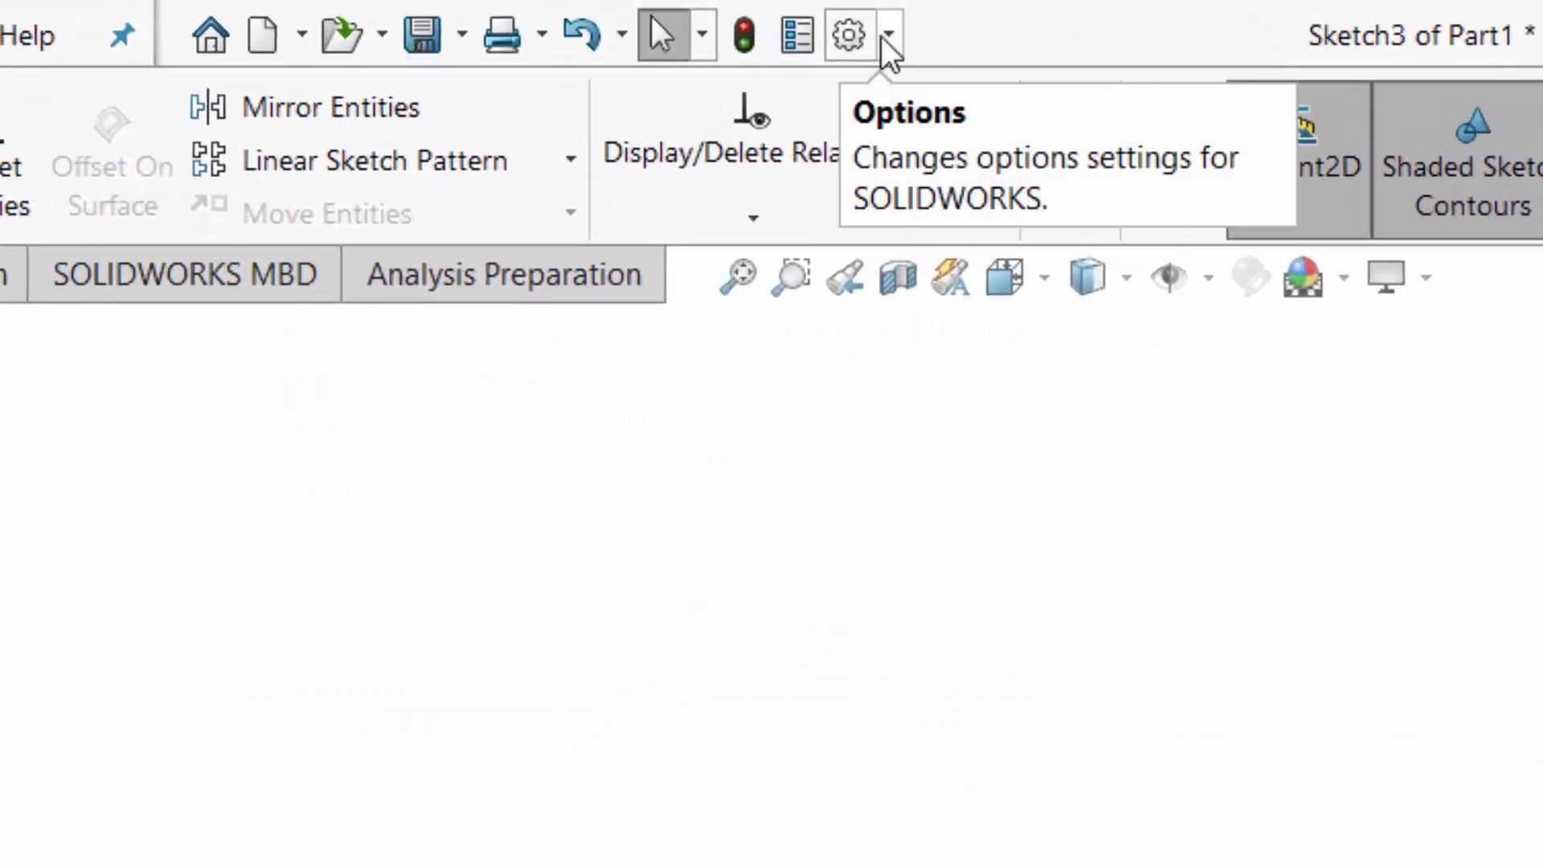
{"action": "left_click", "coordinate": [888, 34]}
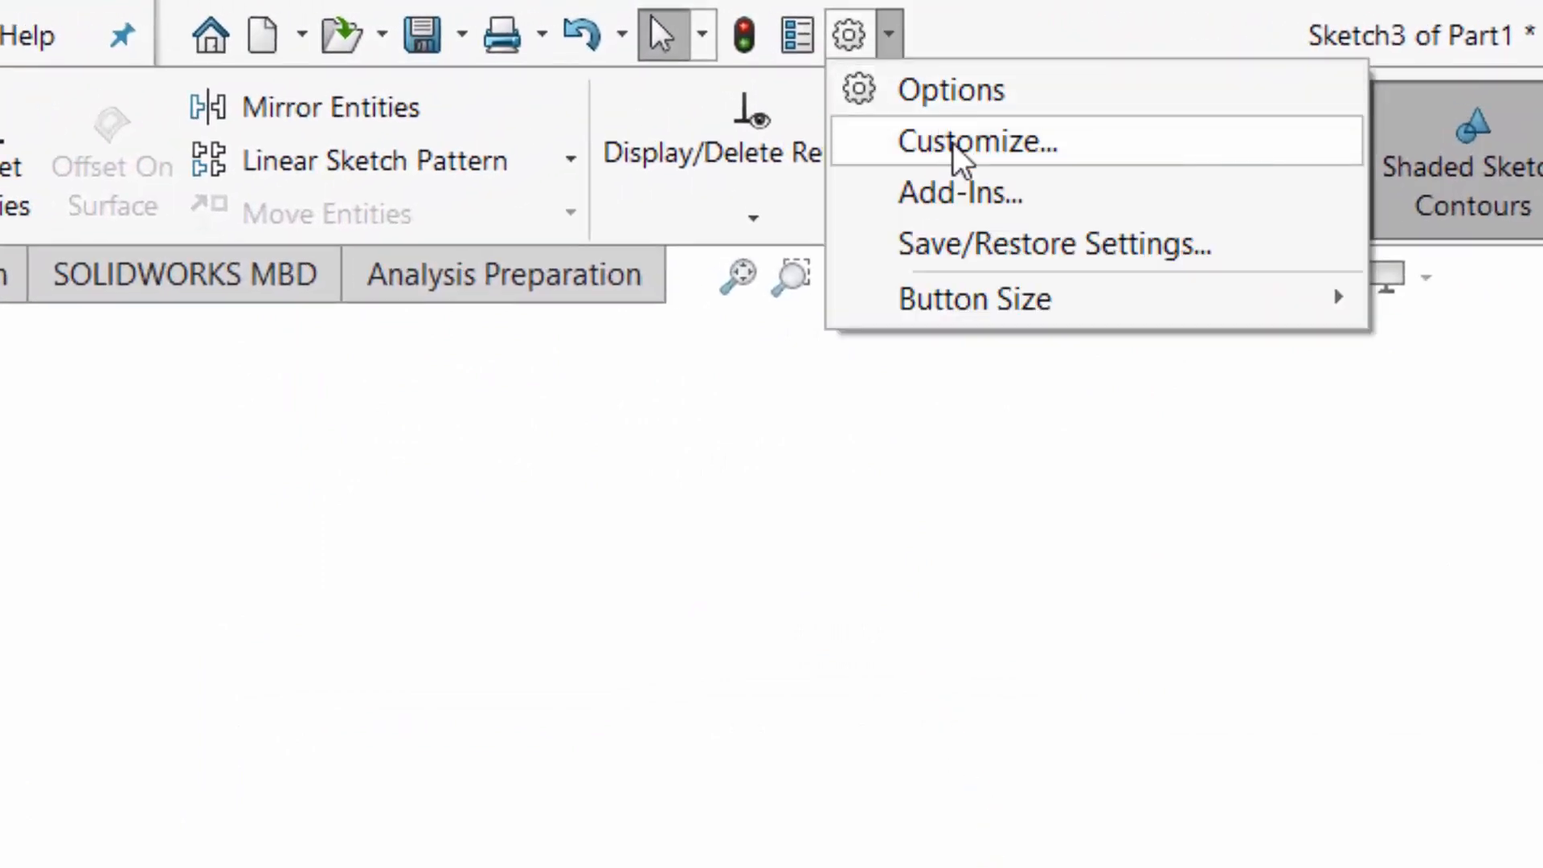
{"action": "left_click", "coordinate": [977, 141]}
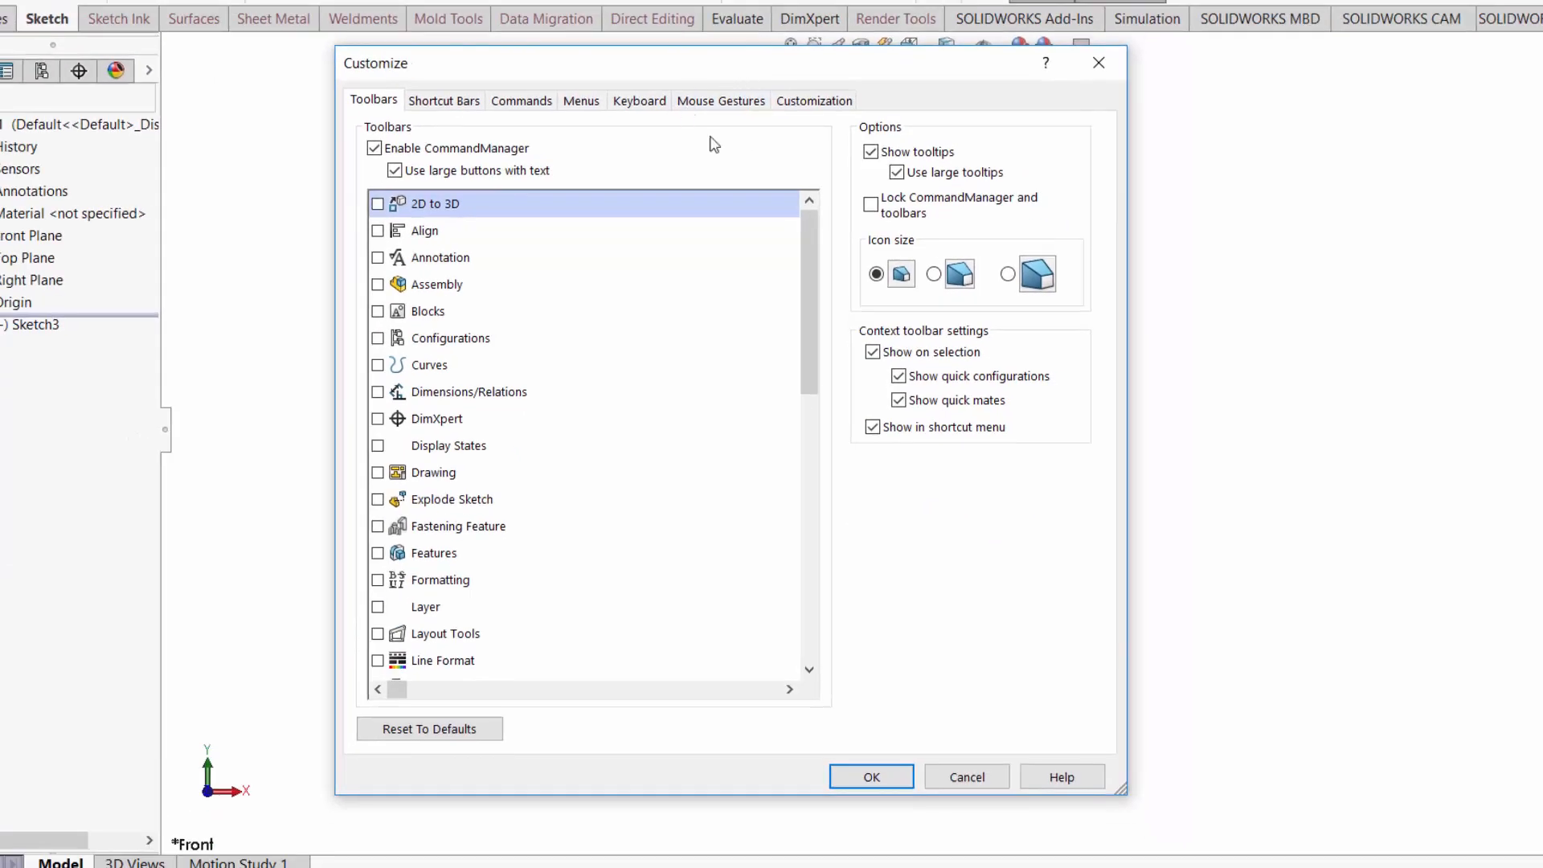
{"action": "mouse_move", "coordinate": [657, 164]}
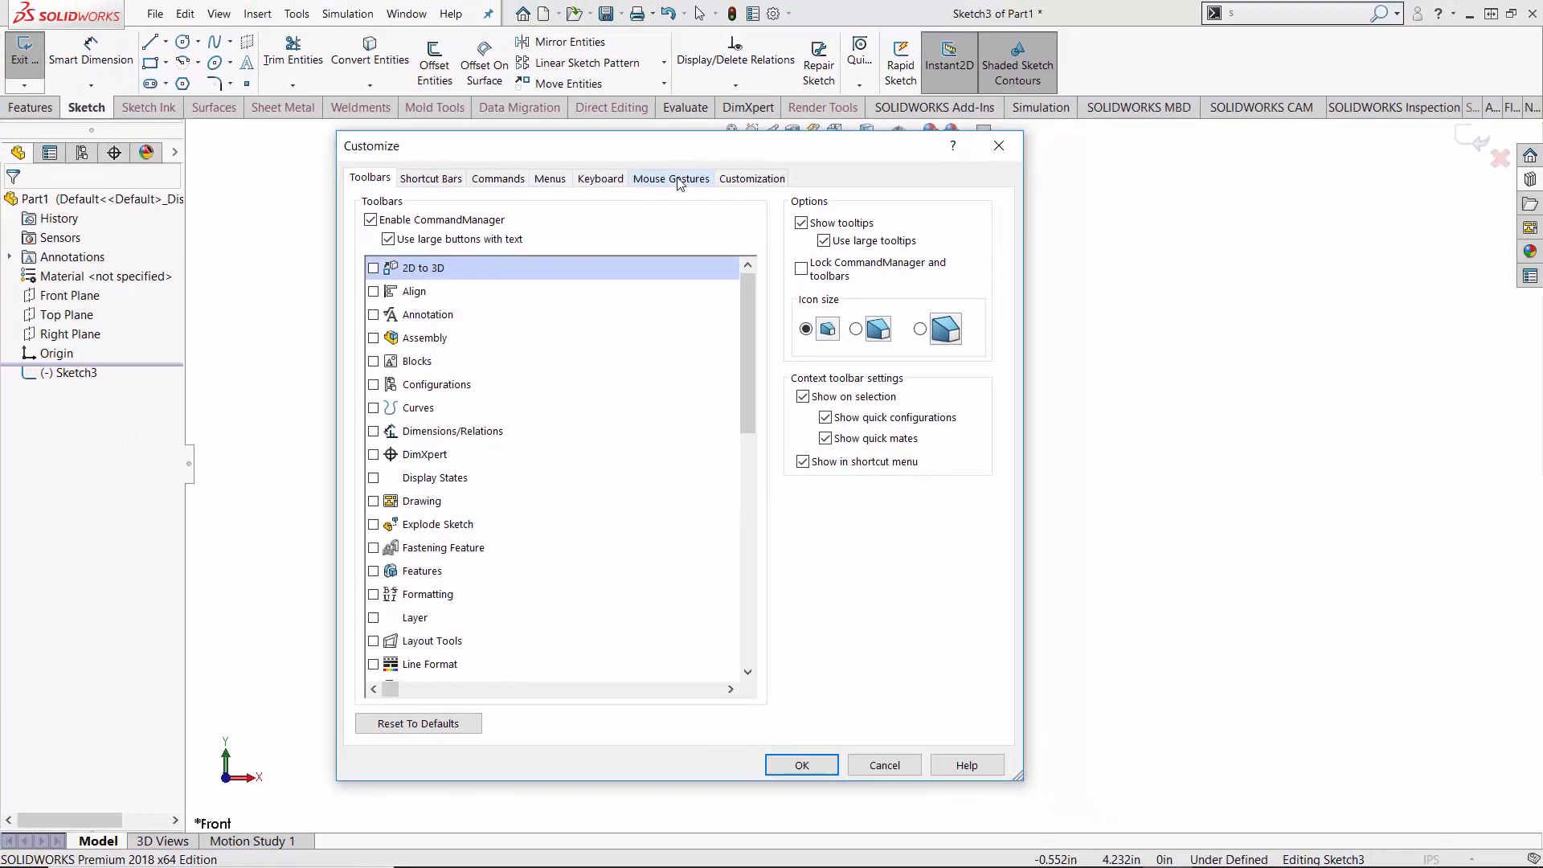
- On the Mouse Gestures tab, search the command list for 'sho' to find Shortcut Bar
{"action": "left_click", "coordinate": [670, 179]}
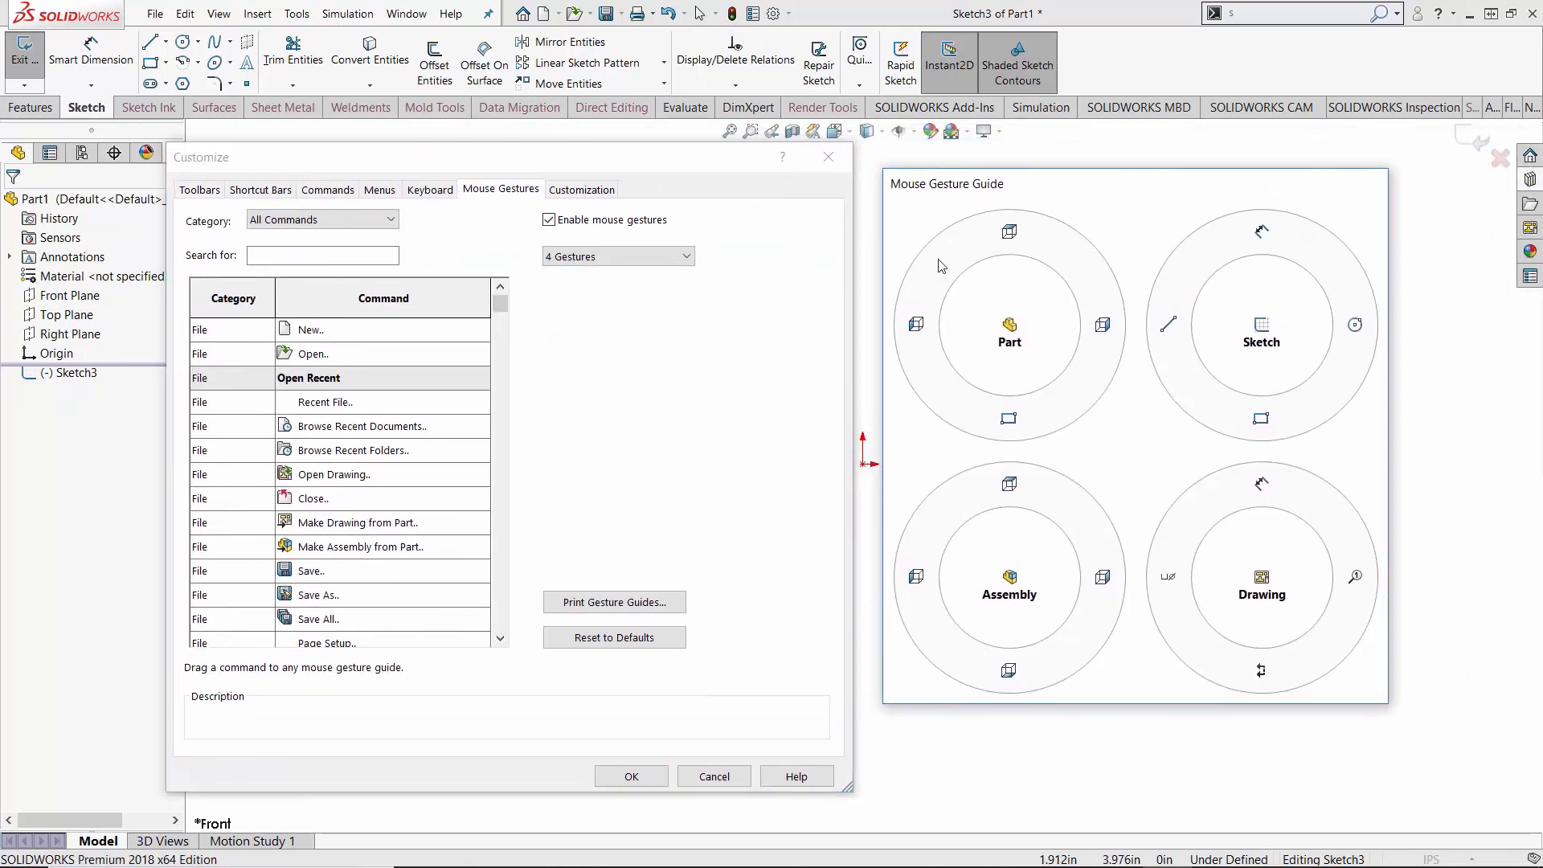
{"action": "left_click", "coordinate": [685, 255]}
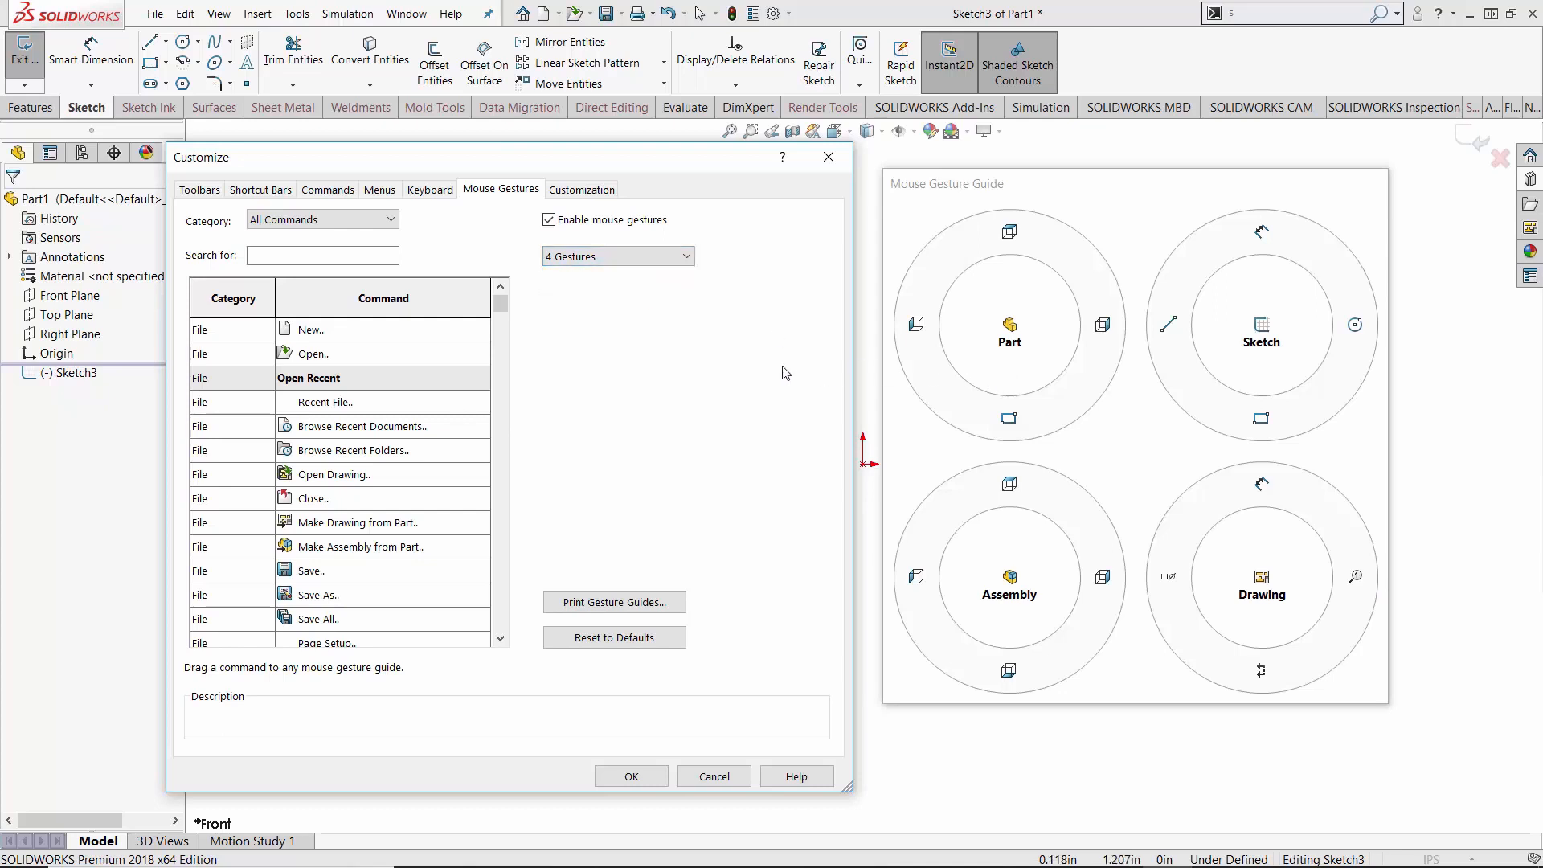
{"action": "left_click", "coordinate": [322, 255]}
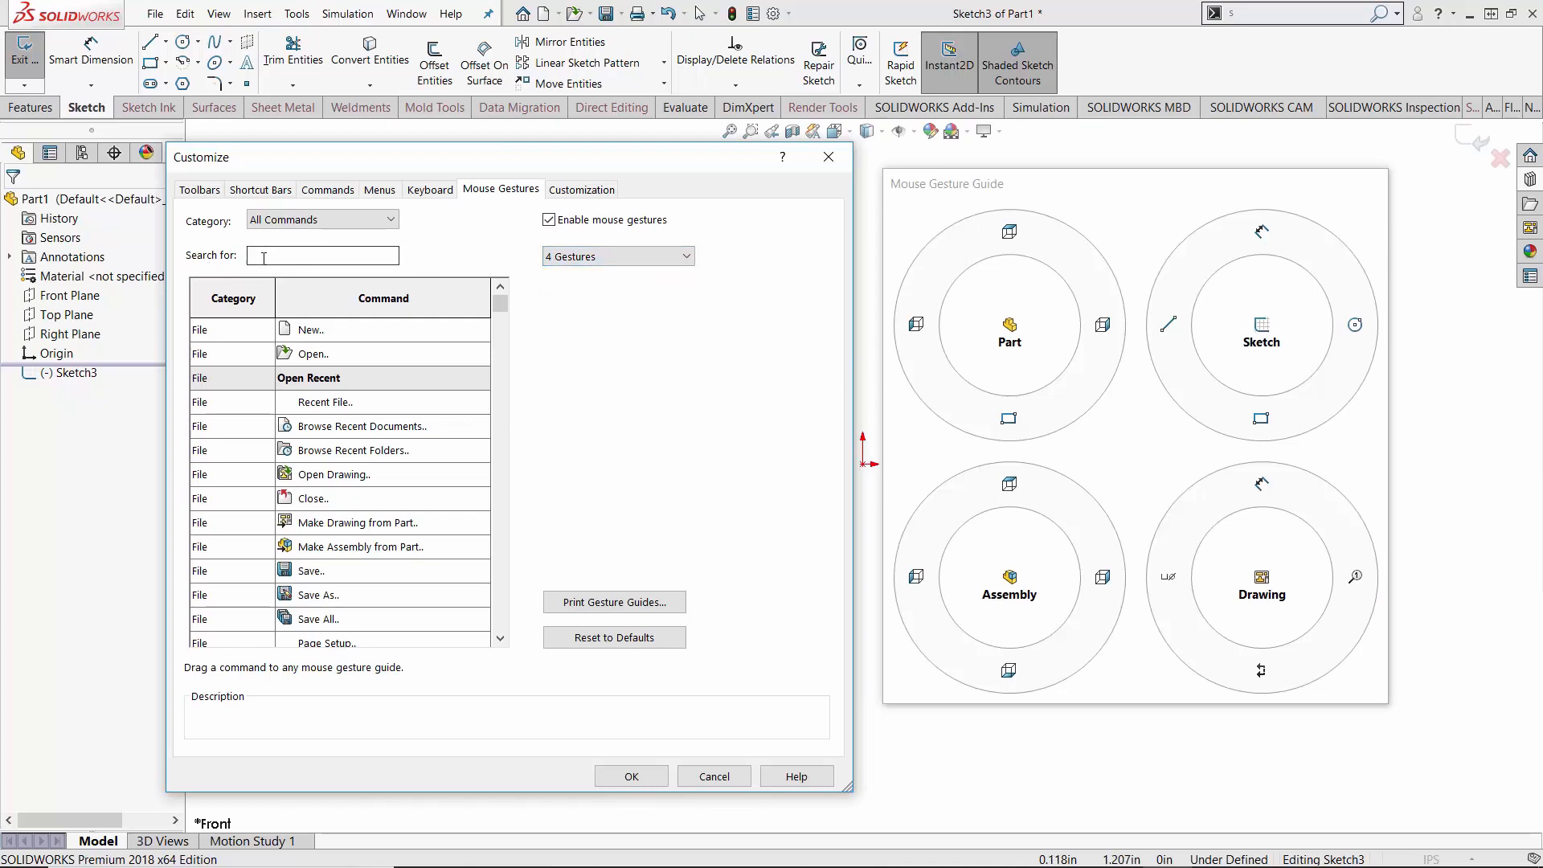
{"action": "type", "text": "sh"}
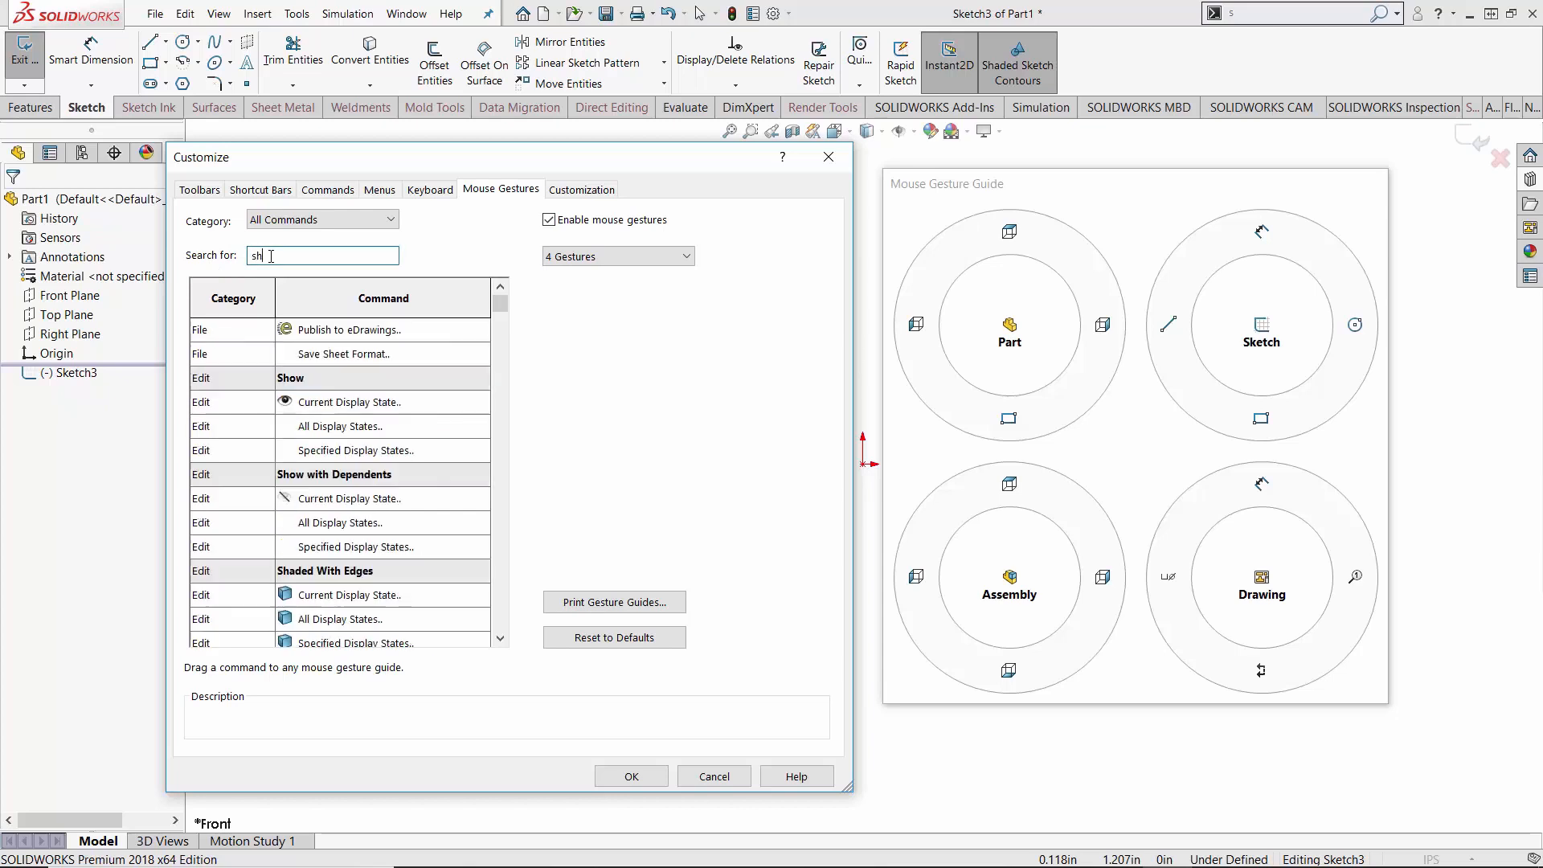
{"action": "type", "text": "ortcu"}
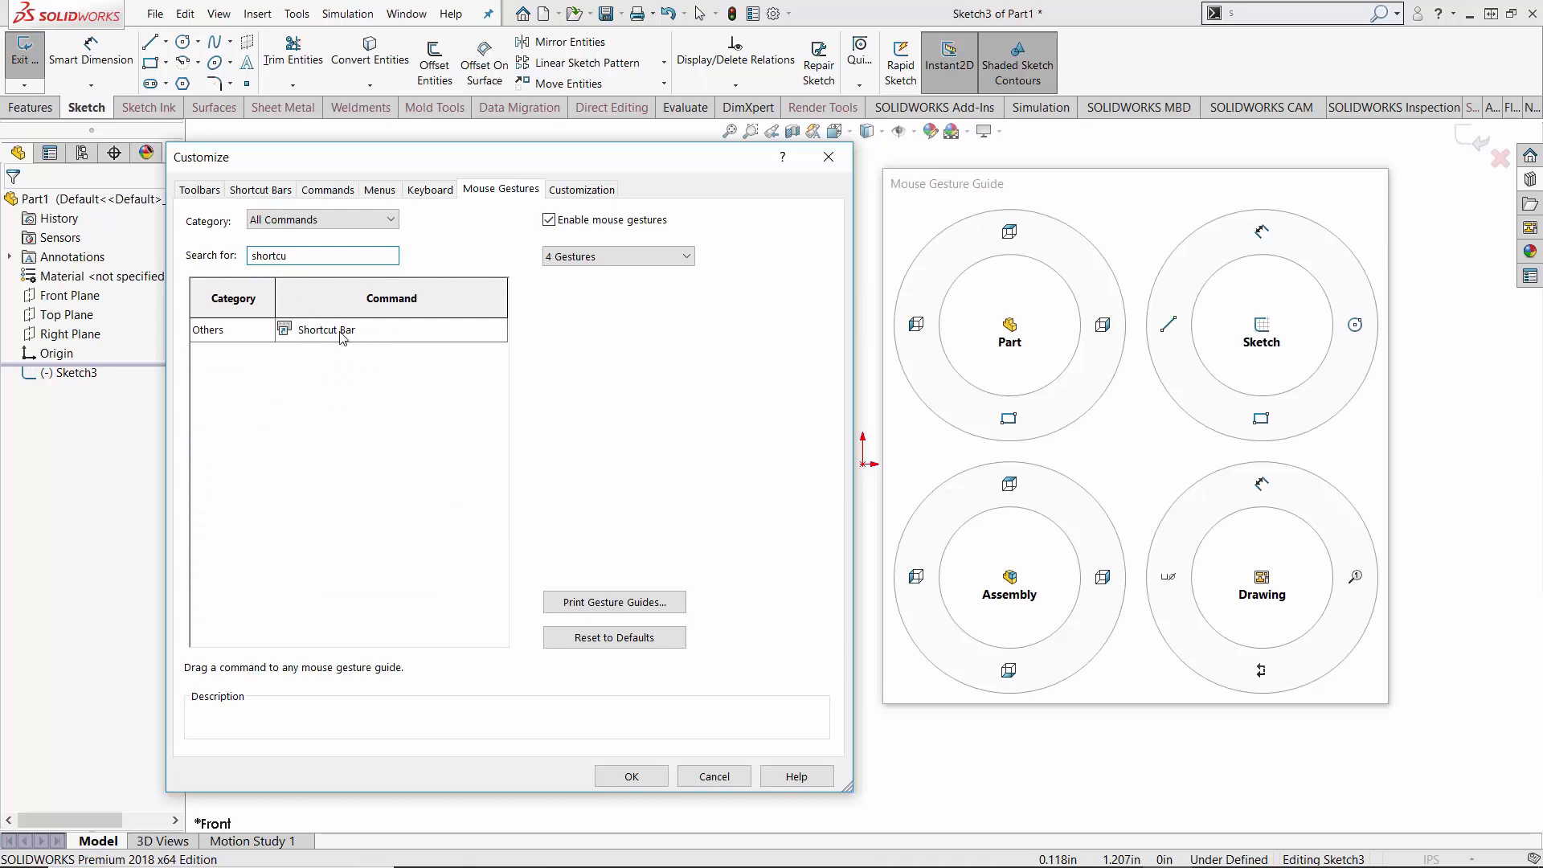
{"action": "mouse_move", "coordinate": [339, 337]}
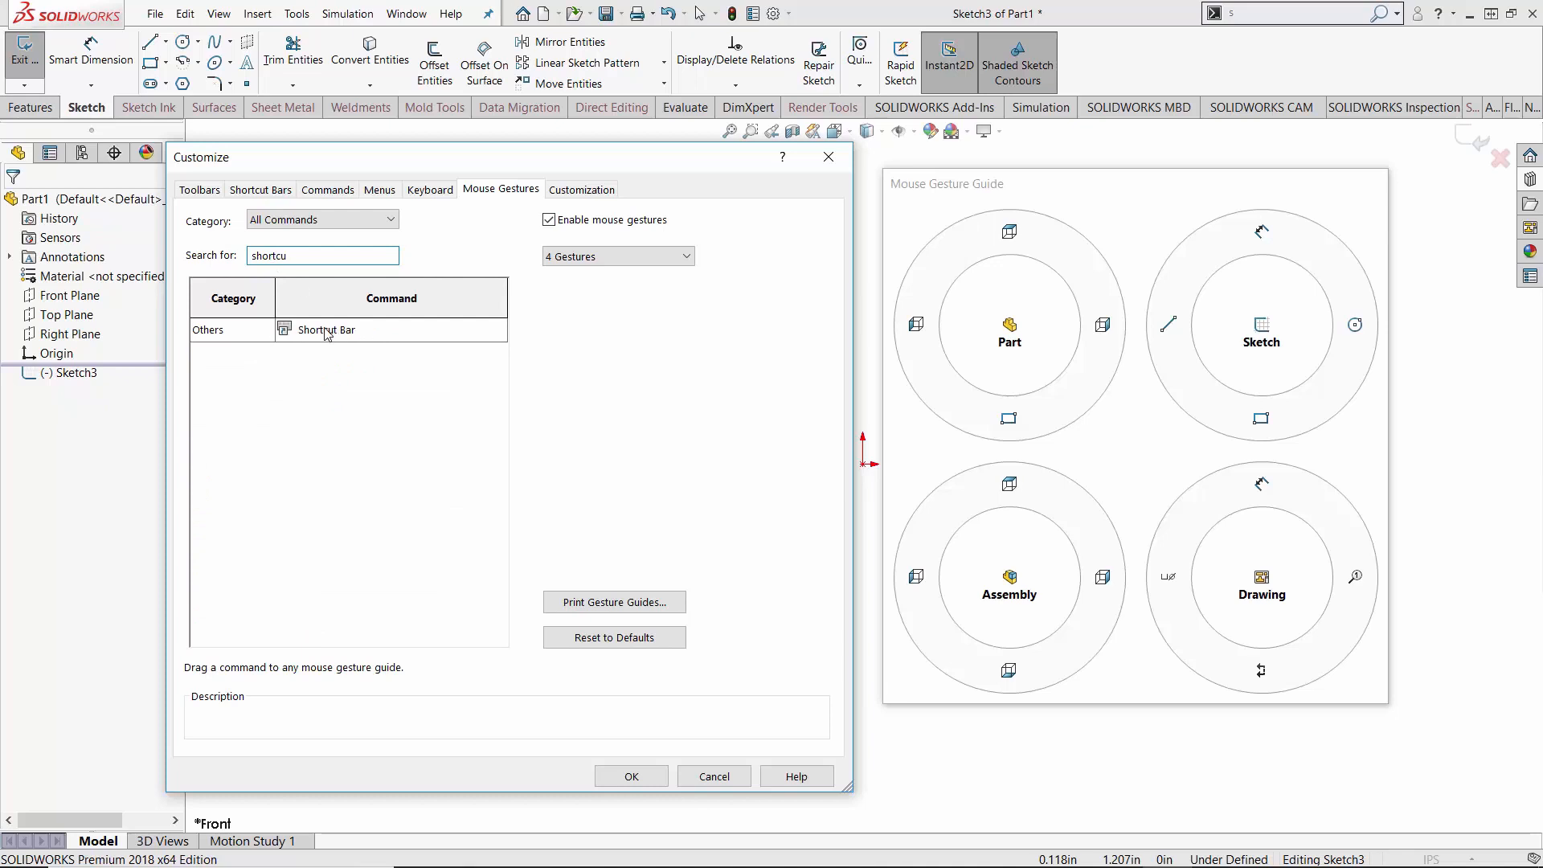
{"action": "mouse_move", "coordinate": [317, 338]}
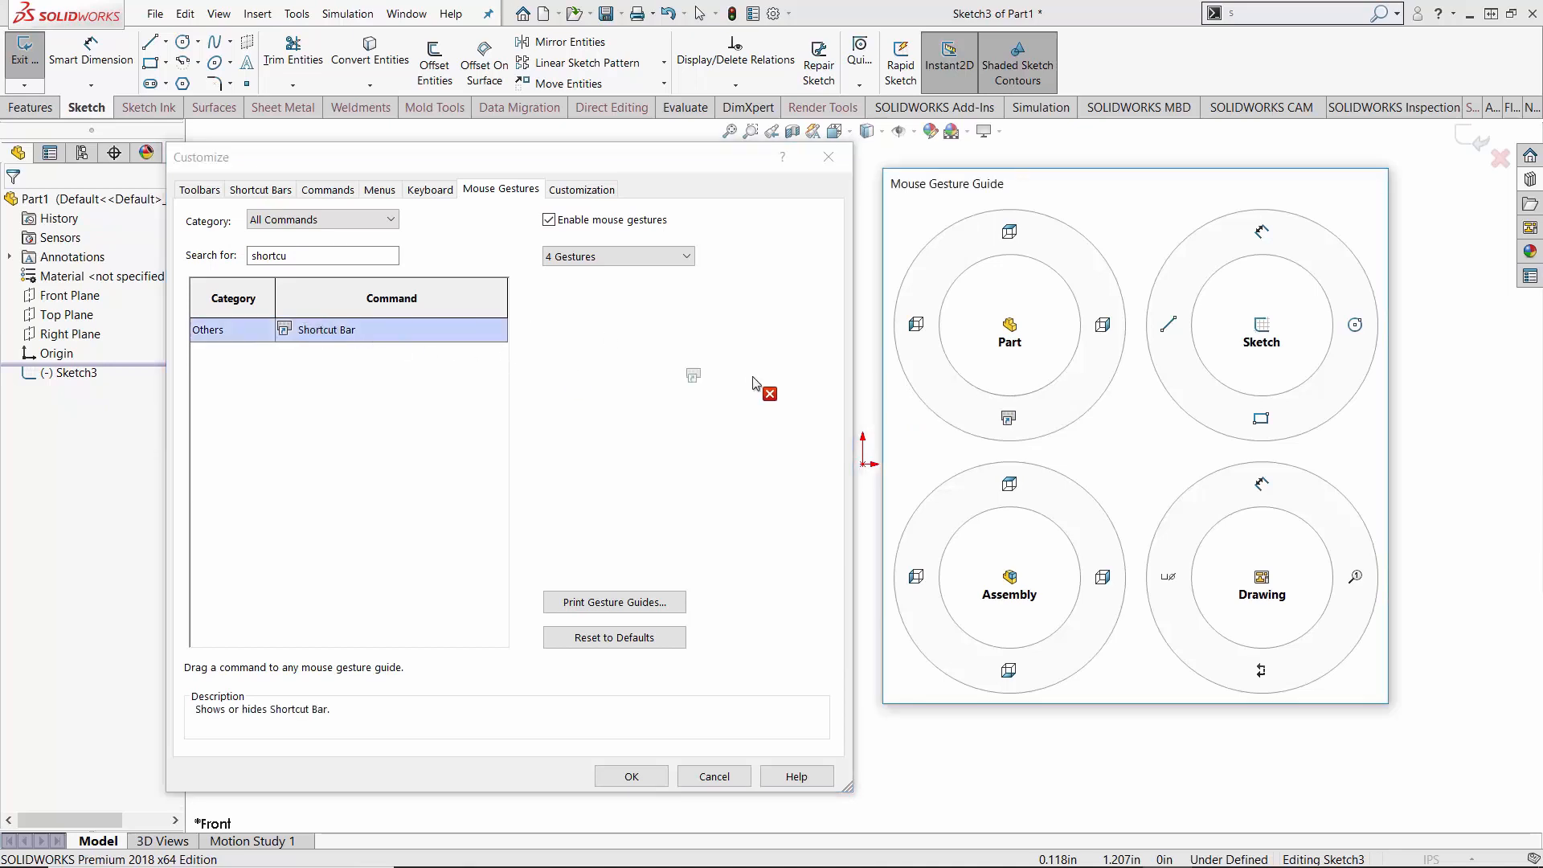
{"action": "mouse_move", "coordinate": [1292, 430]}
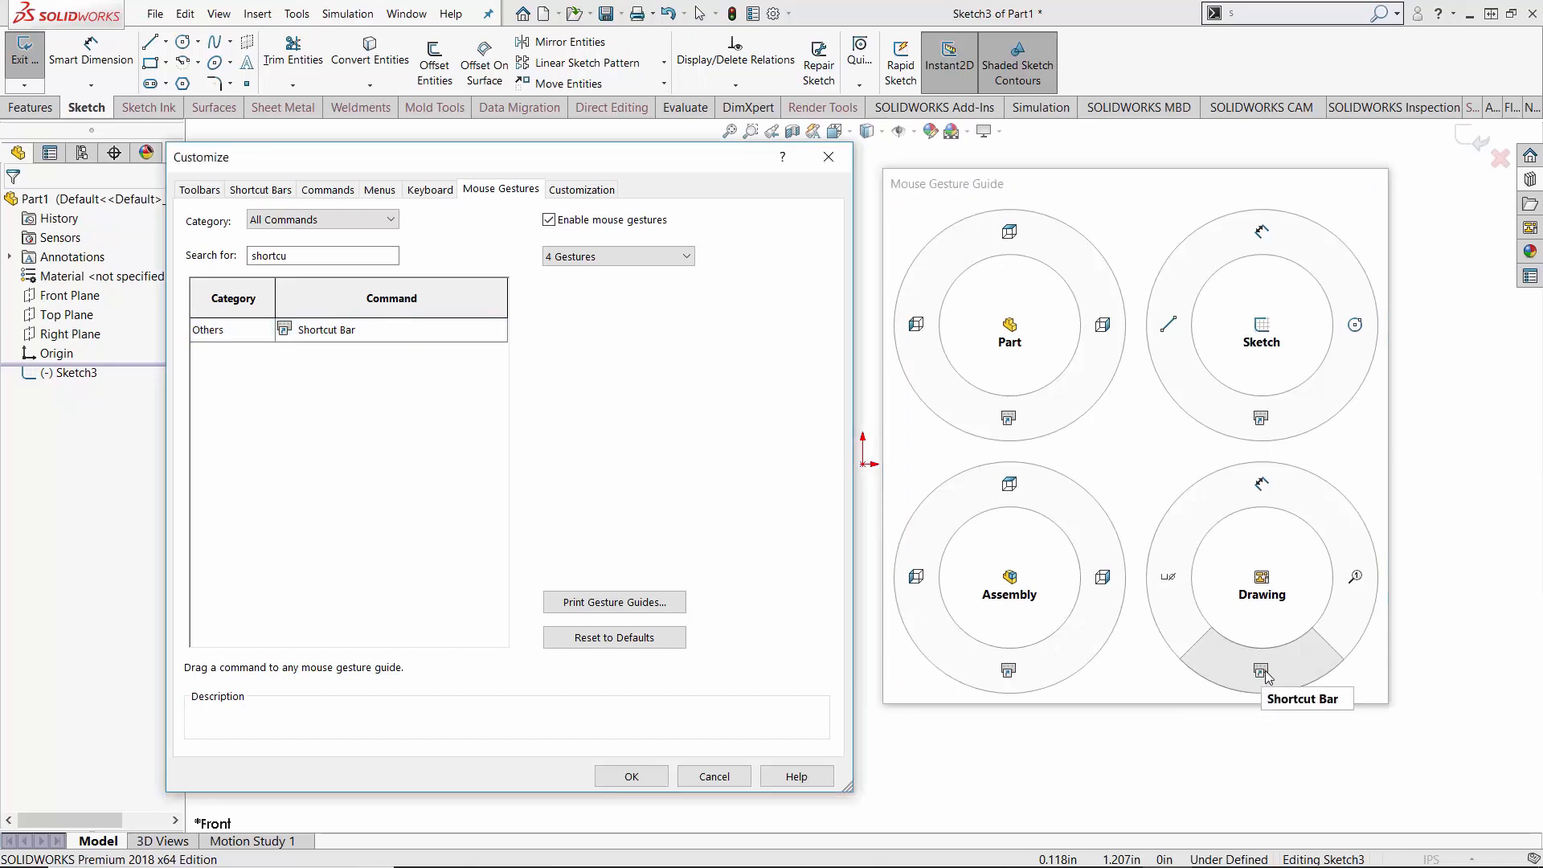
{"action": "mouse_move", "coordinate": [1102, 636]}
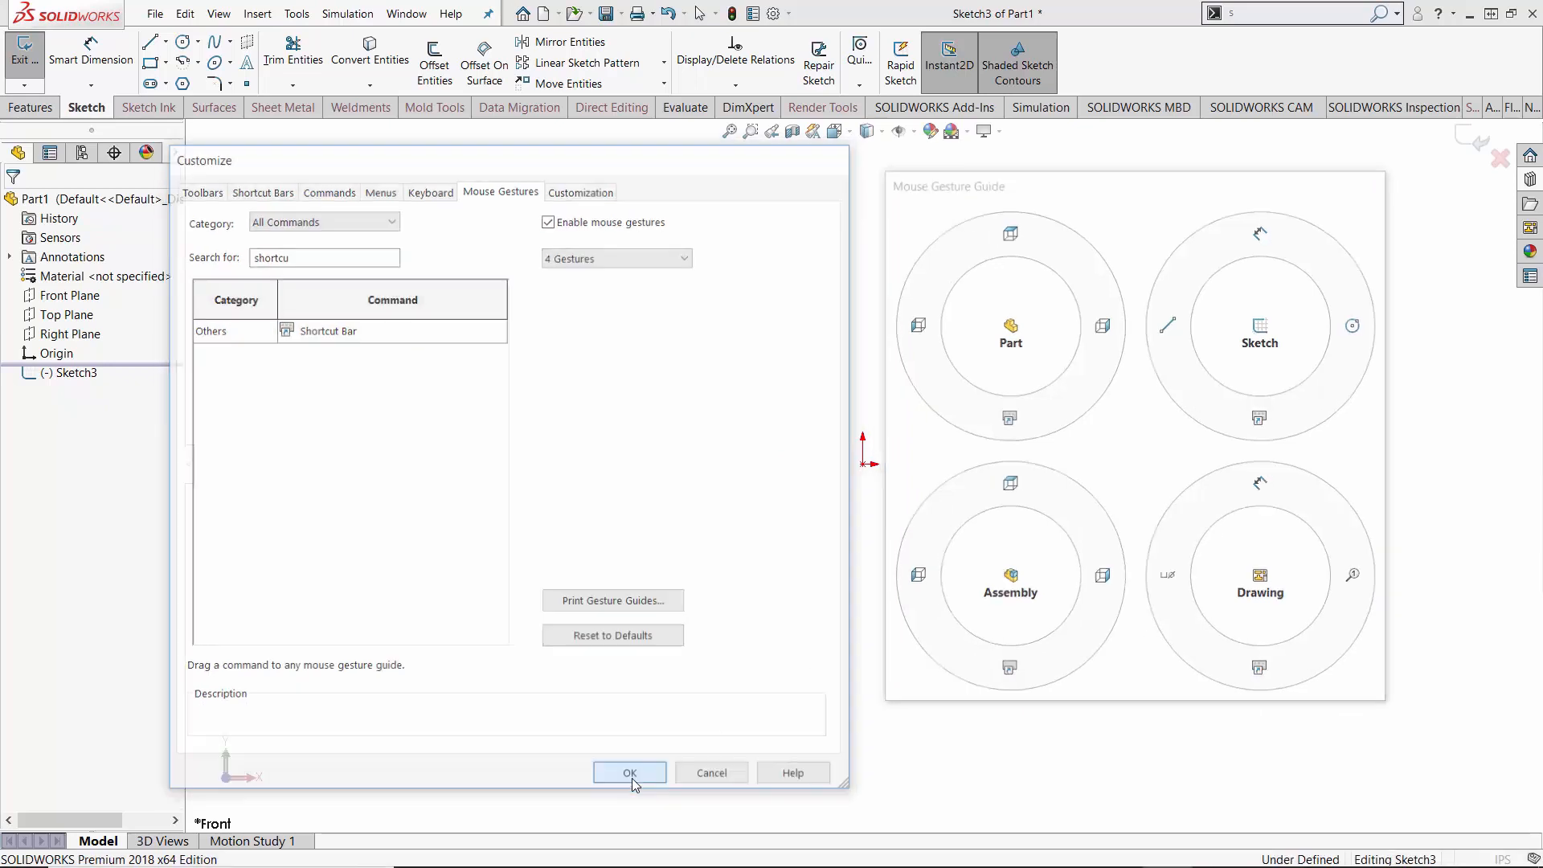
- Confirm the gesture changes with OK, then reopen Customize from the sketch shortcut bar
{"action": "left_click", "coordinate": [629, 772]}
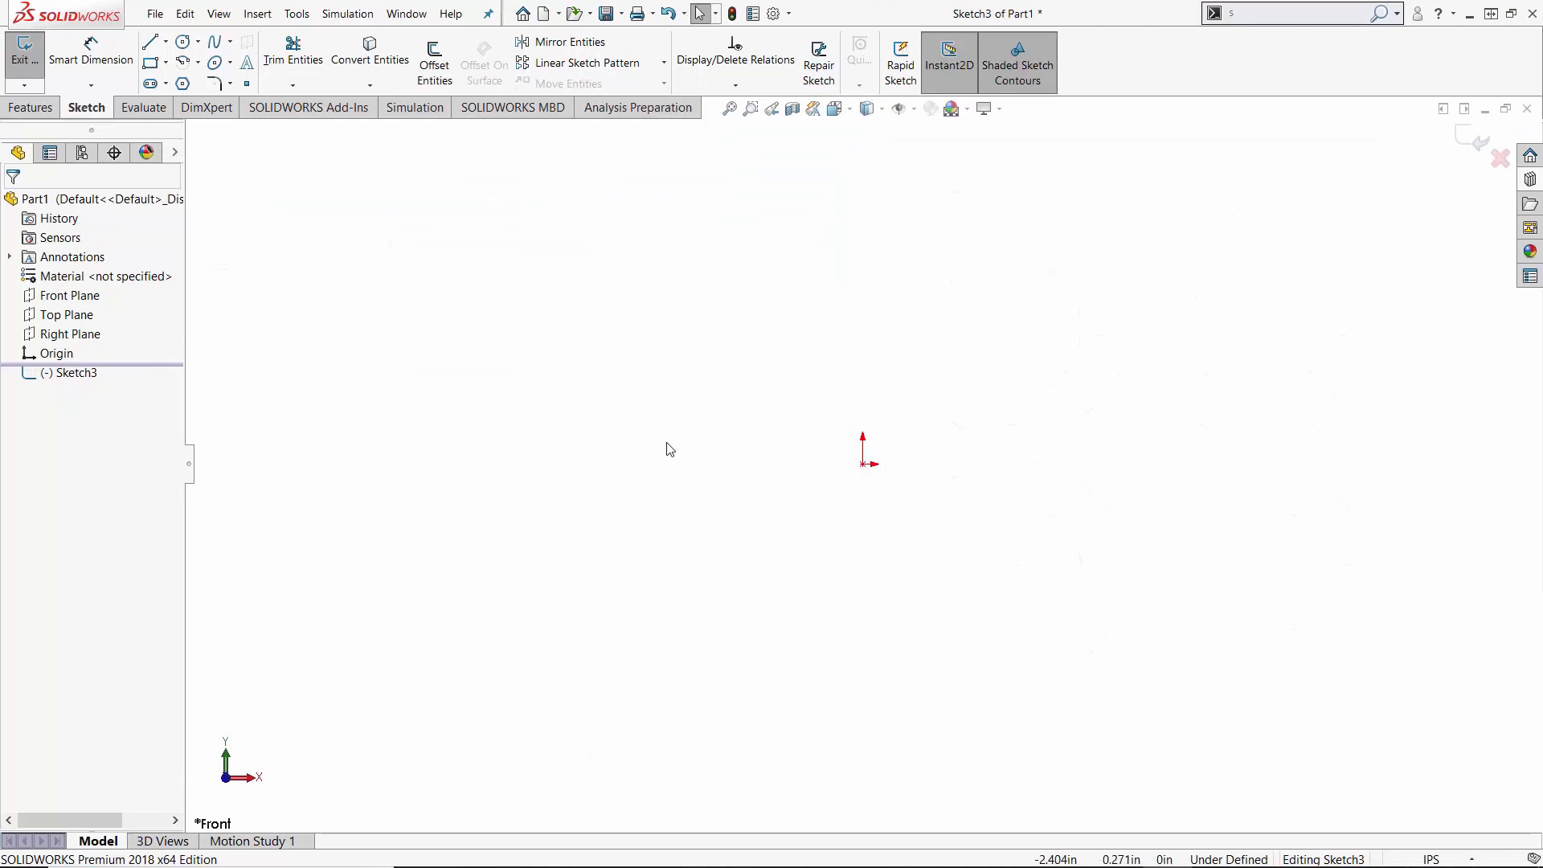
{"action": "mouse_move", "coordinate": [672, 461]}
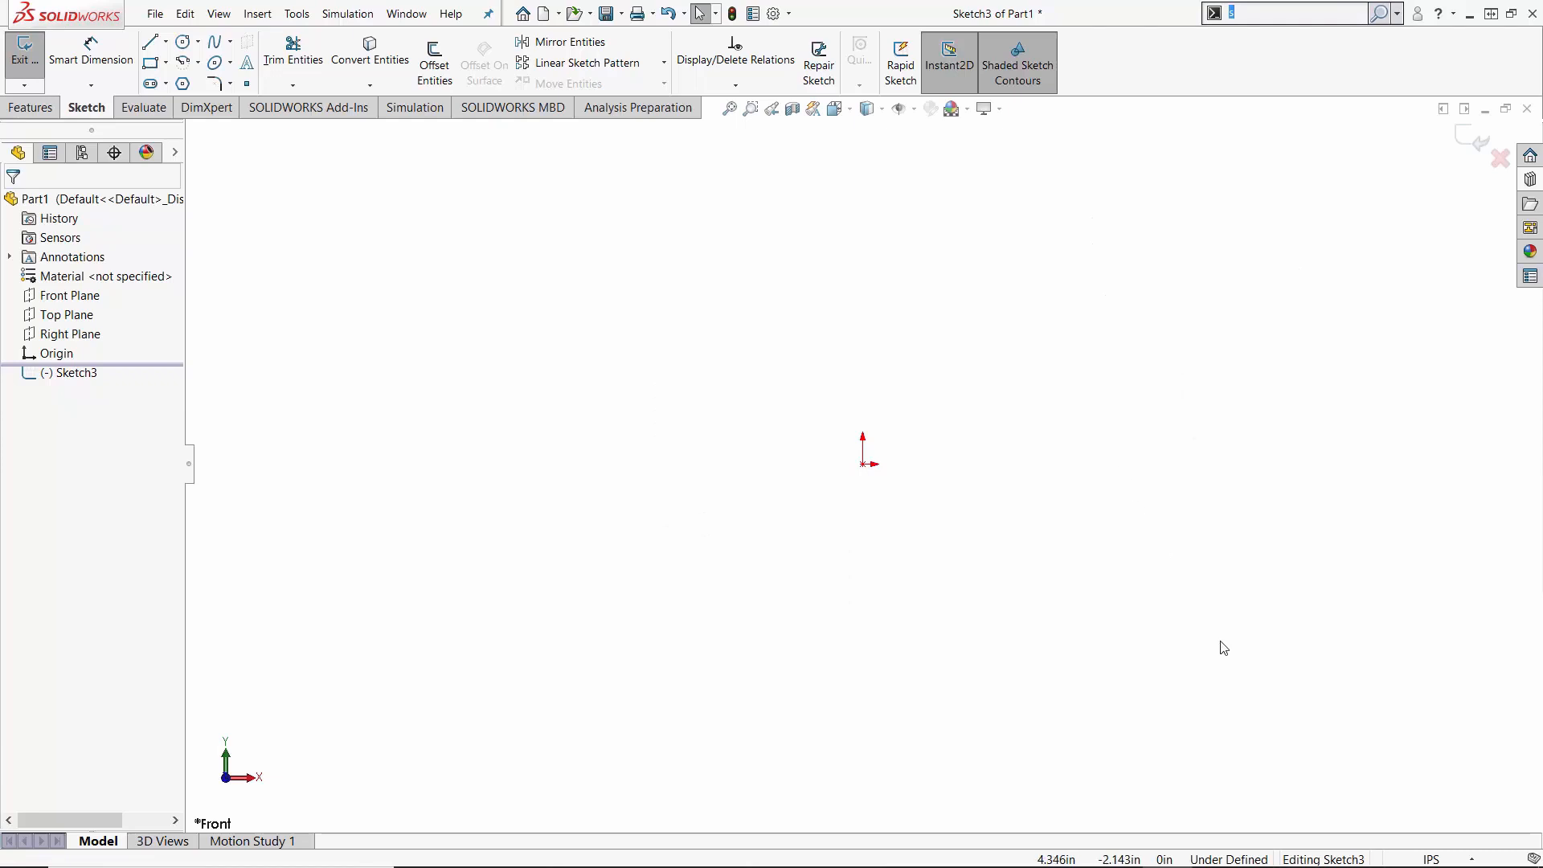
{"action": "right_click", "coordinate": [444, 666]}
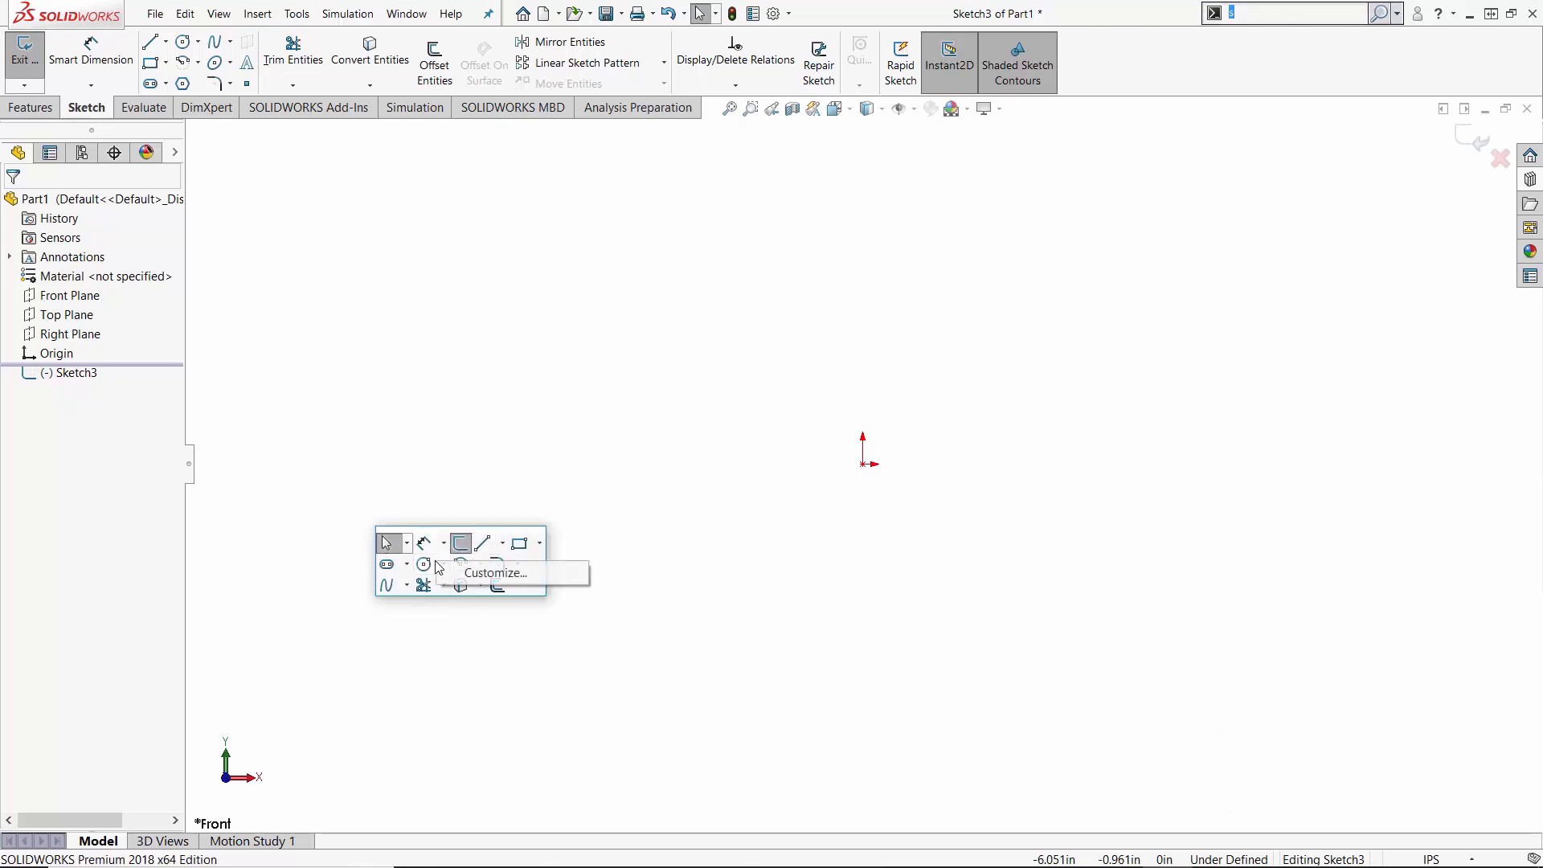
{"action": "left_click", "coordinate": [495, 573]}
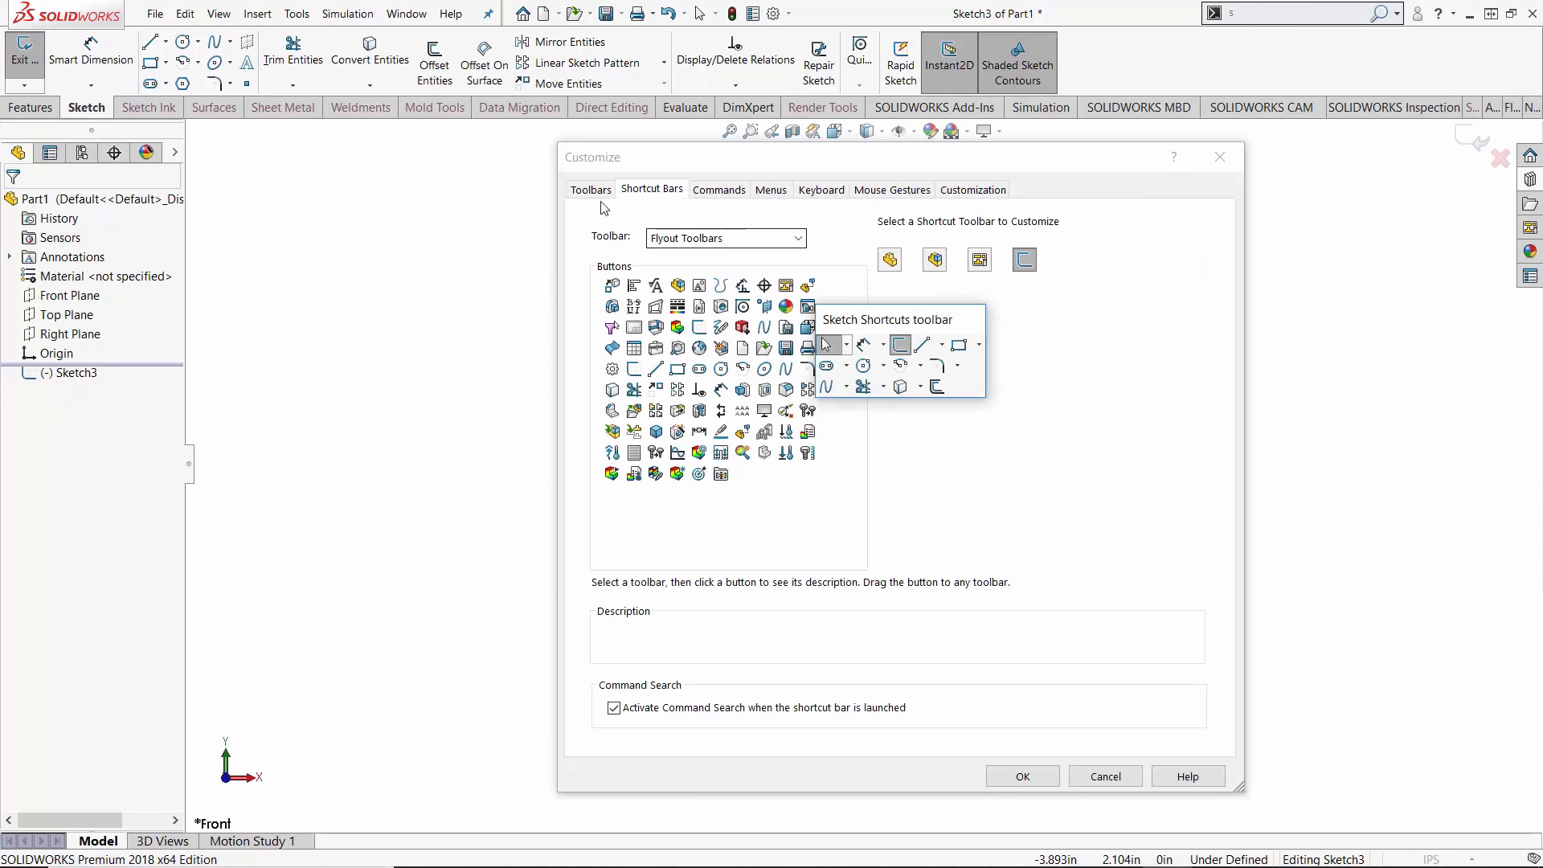